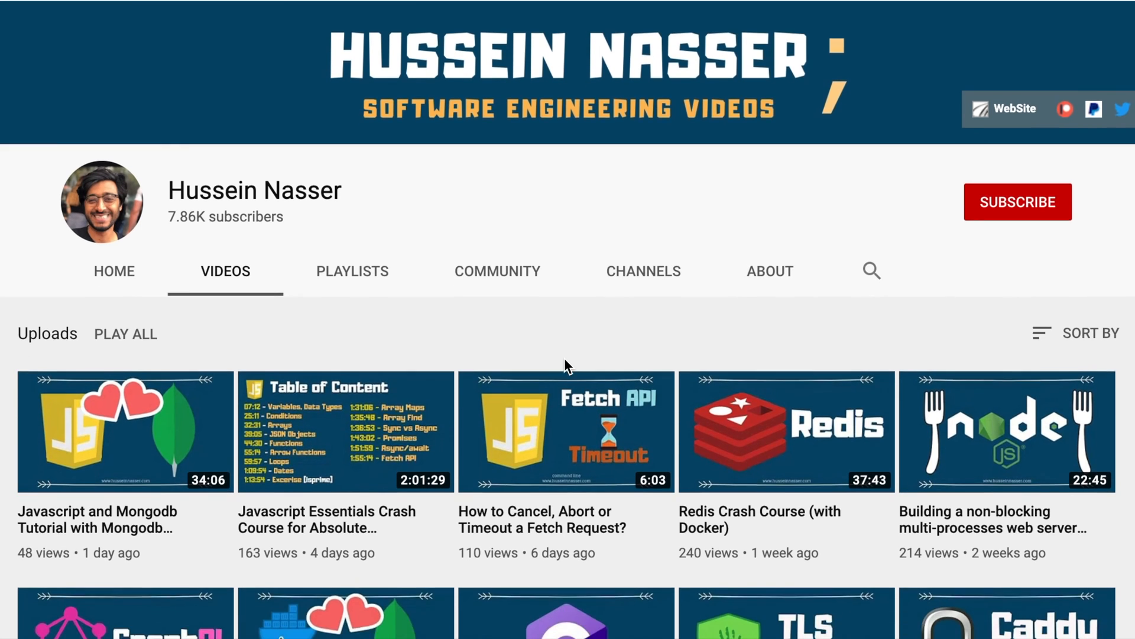
Leave the YouTube video list and load the localhost:2015/stateful.html timer page.
scroll("down", 3)
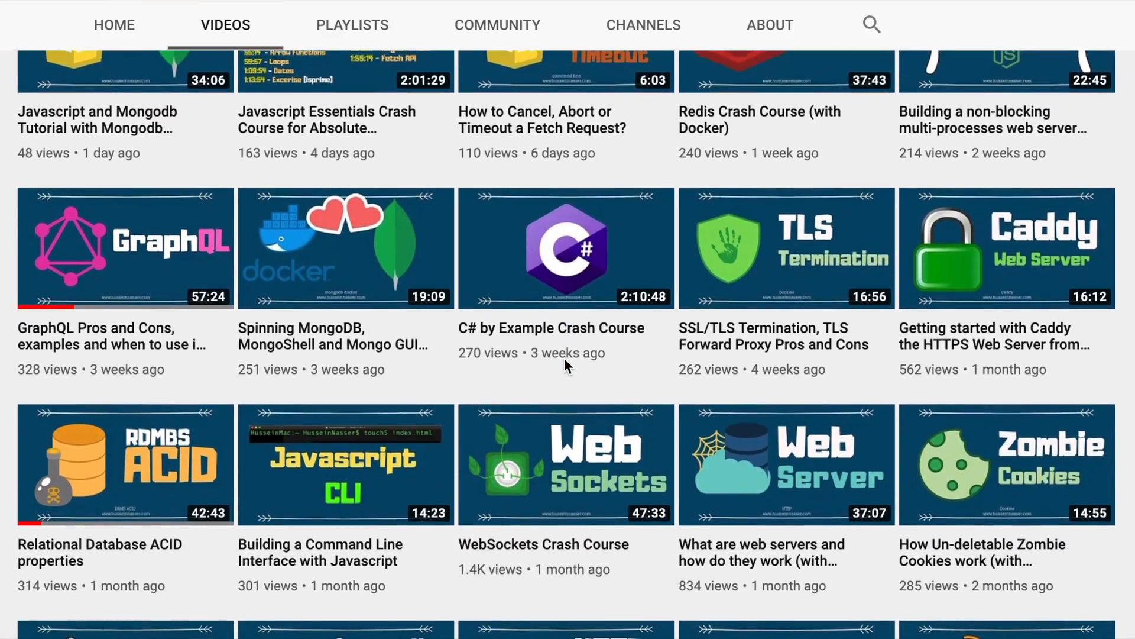
scroll("down", 3)
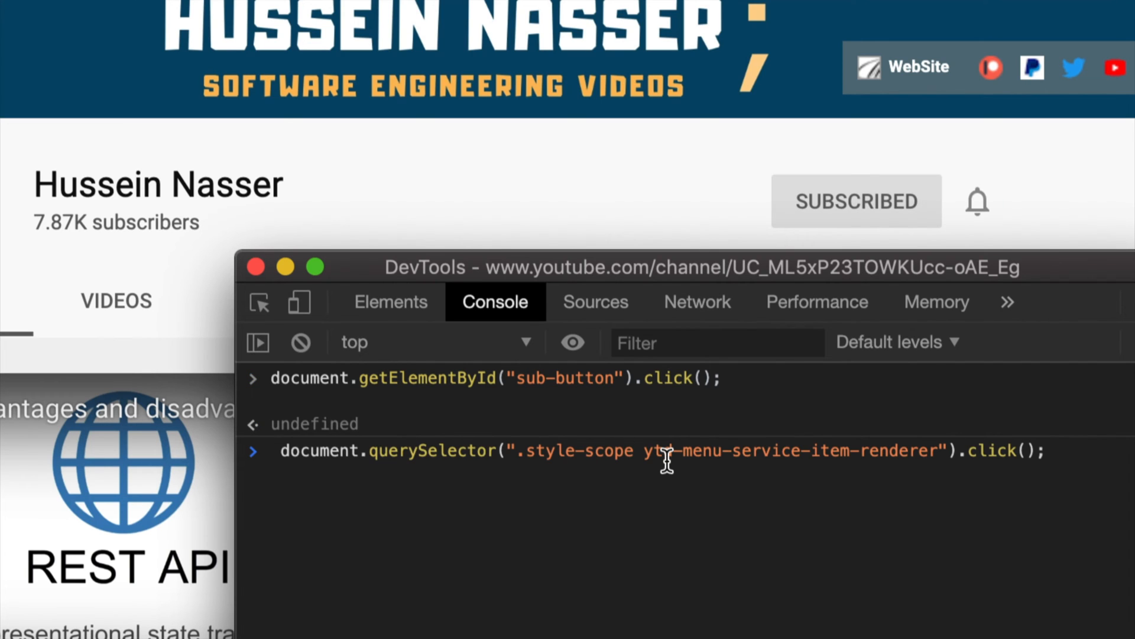
key("Return")
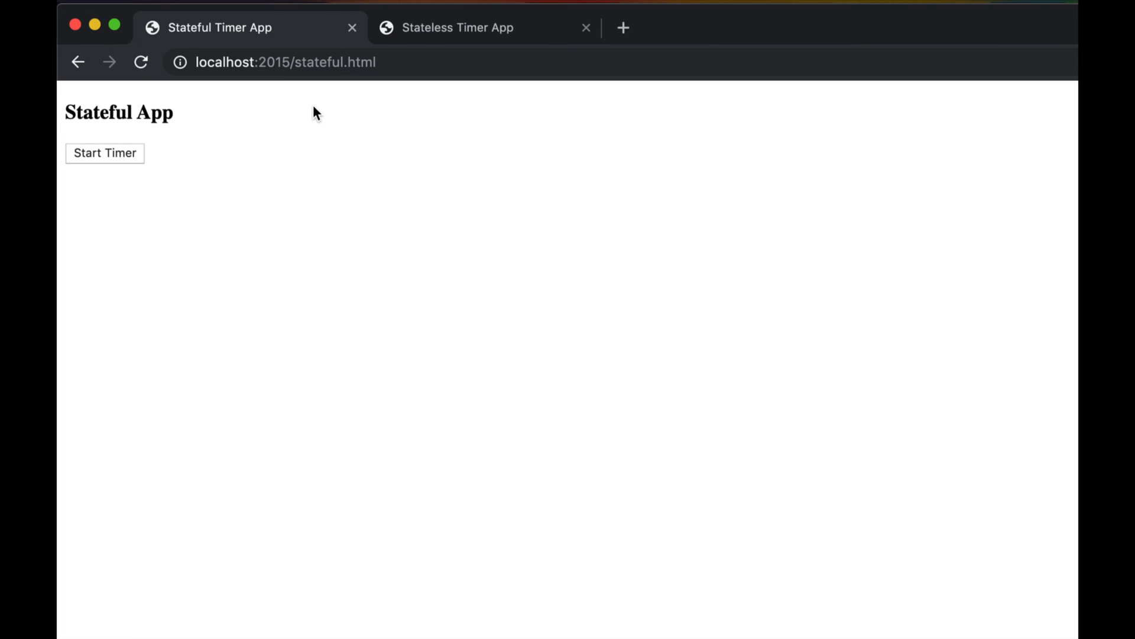
mouse_move(211, 217)
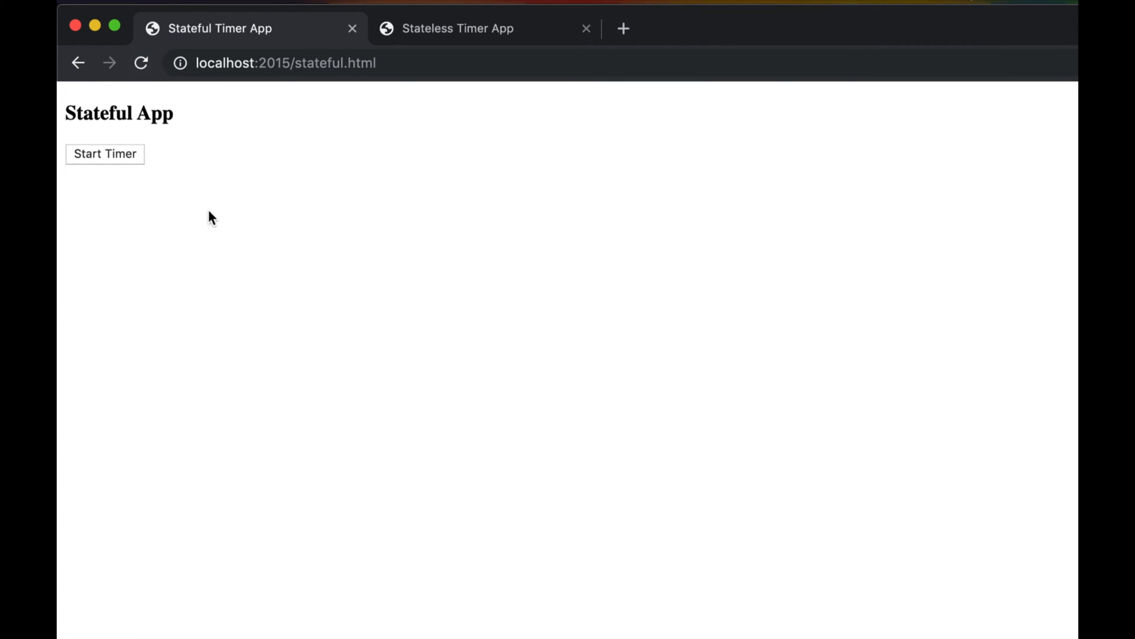
Start the Stateful App countdown, cancel it, and start it running again.
left_click(104, 153)
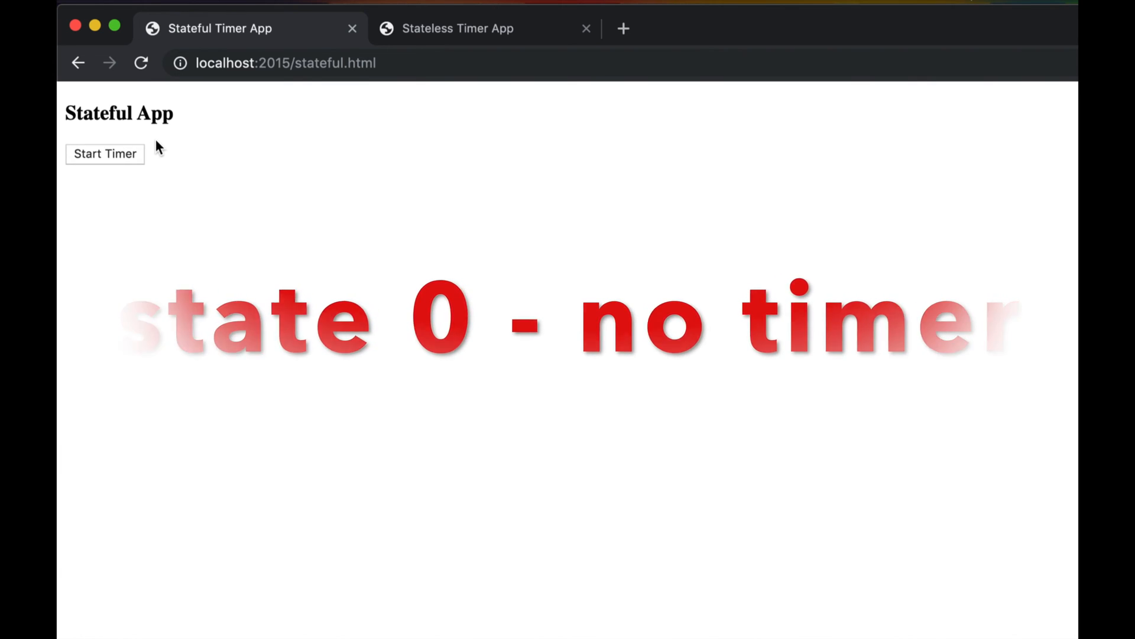
left_click(104, 154)
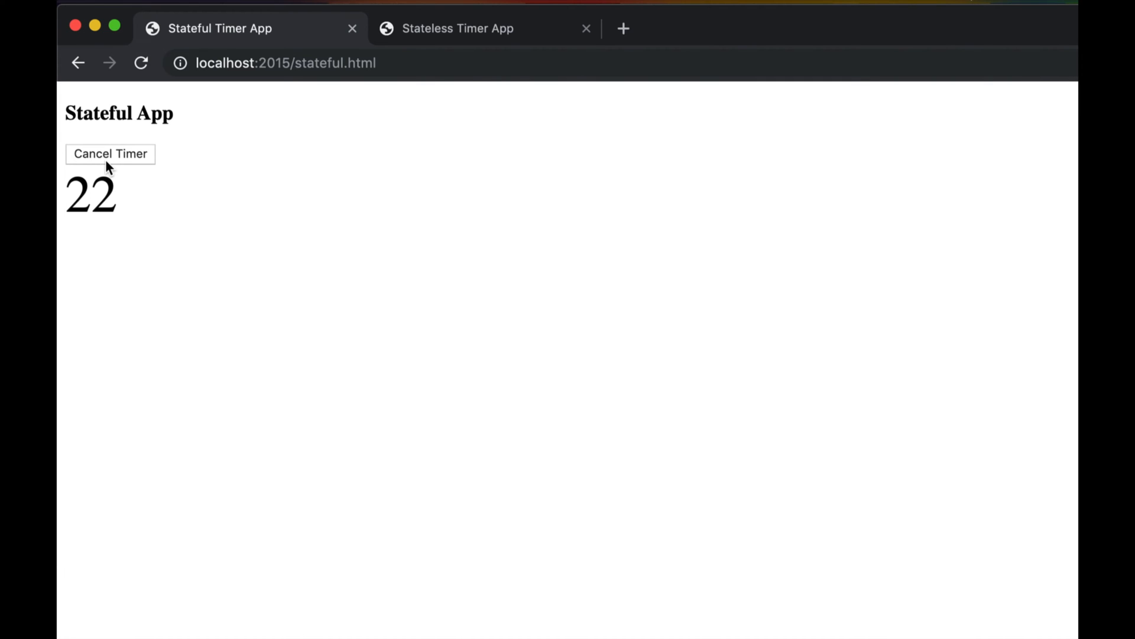
left_click(109, 154)
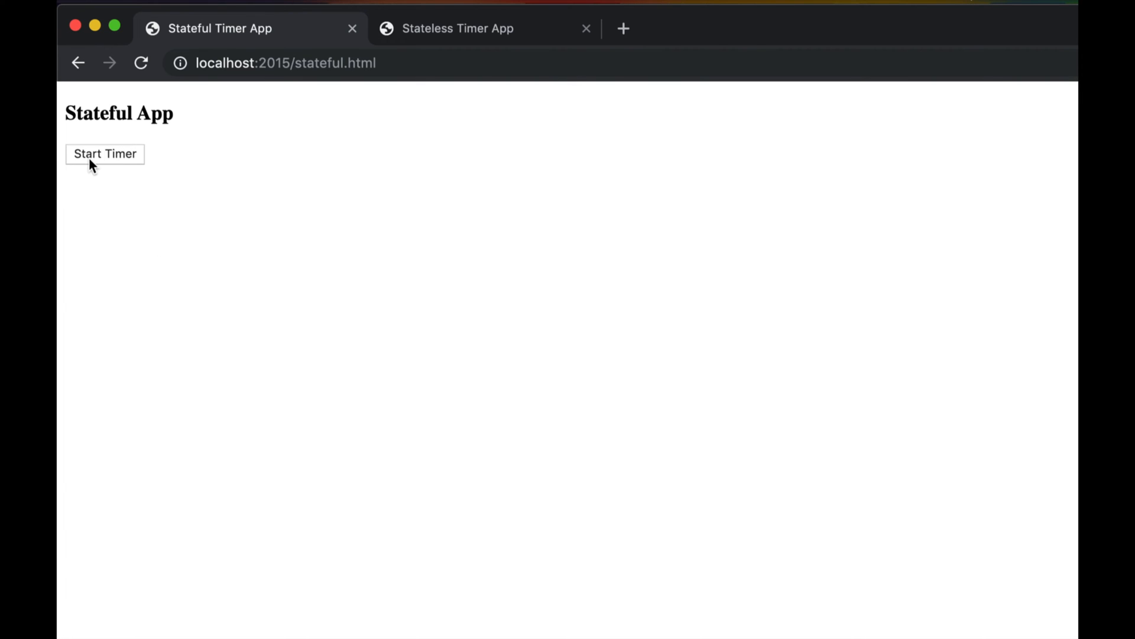
left_click(104, 154)
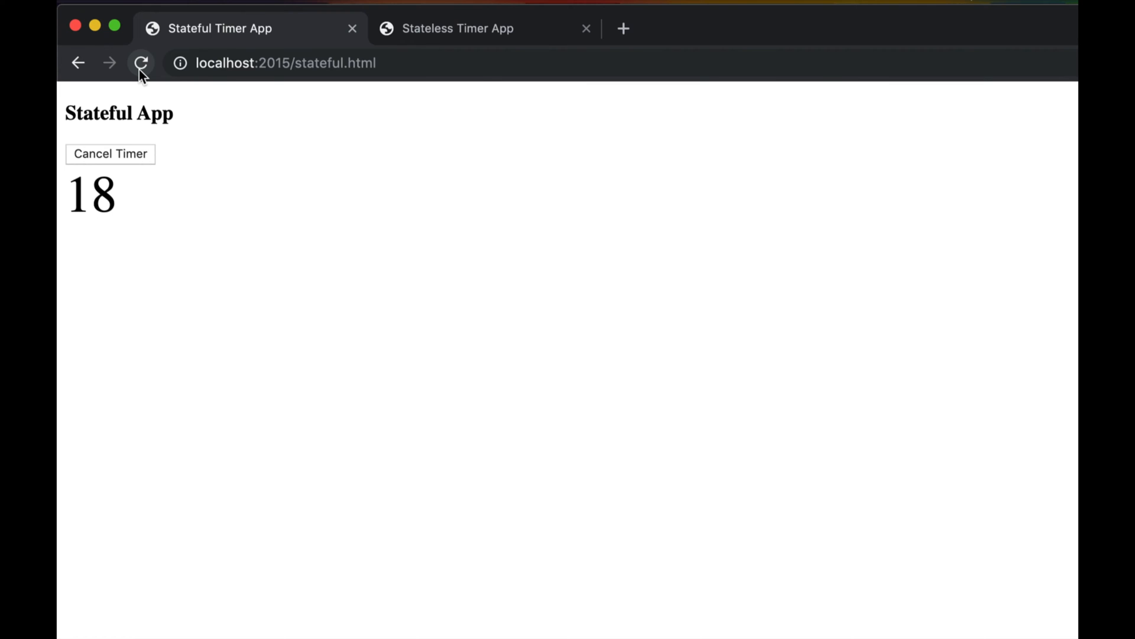
Reload the page mid-countdown so the timer is lost, then start and cancel it once more.
left_click(110, 154)
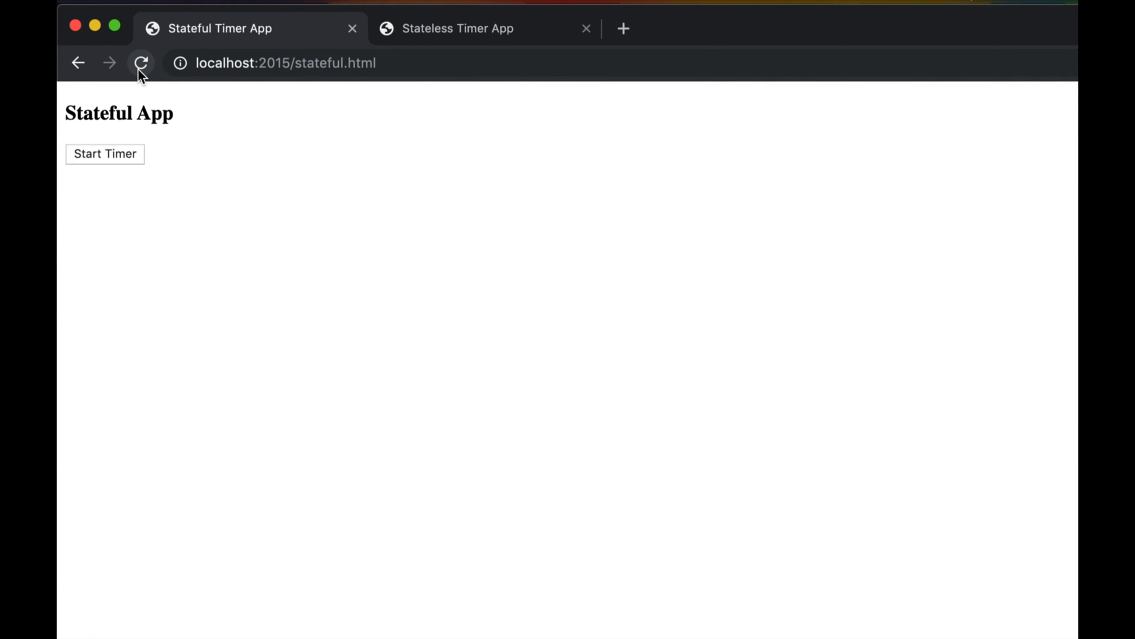
left_click(104, 154)
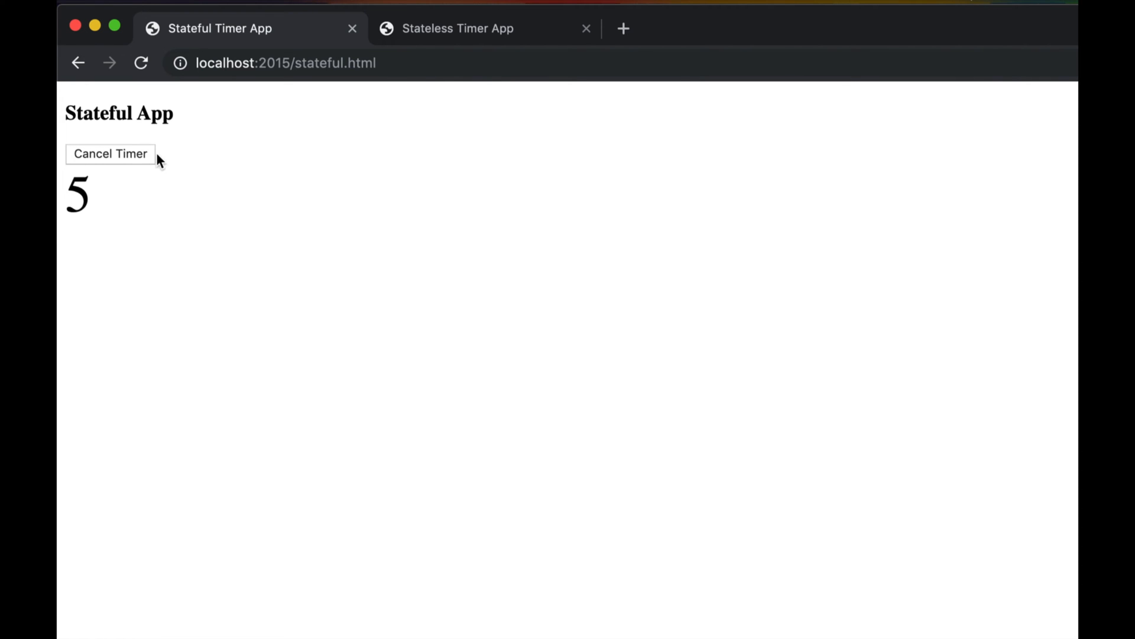
left_click(110, 154)
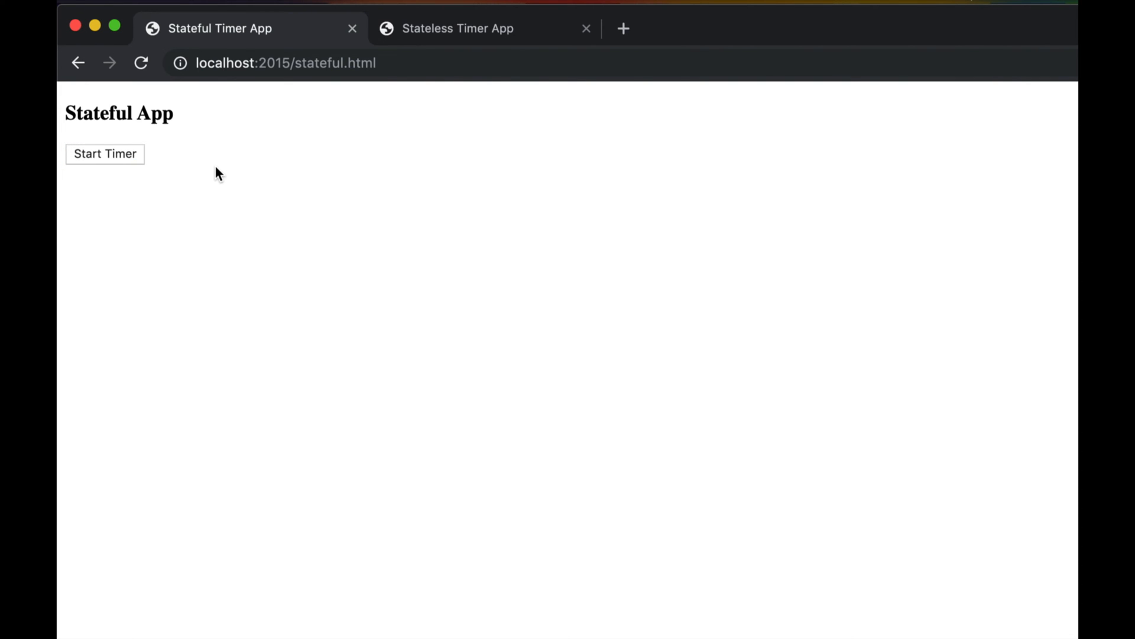
mouse_move(470, 33)
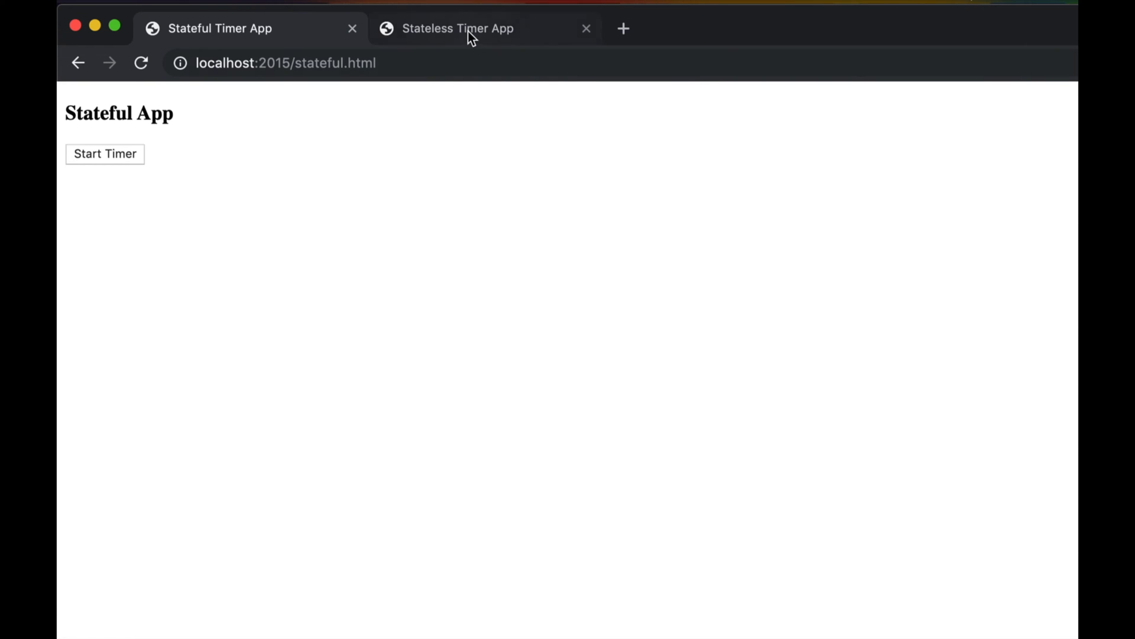
Switch to the Stateless Timer App tab and copy its address from the address bar.
left_click(457, 29)
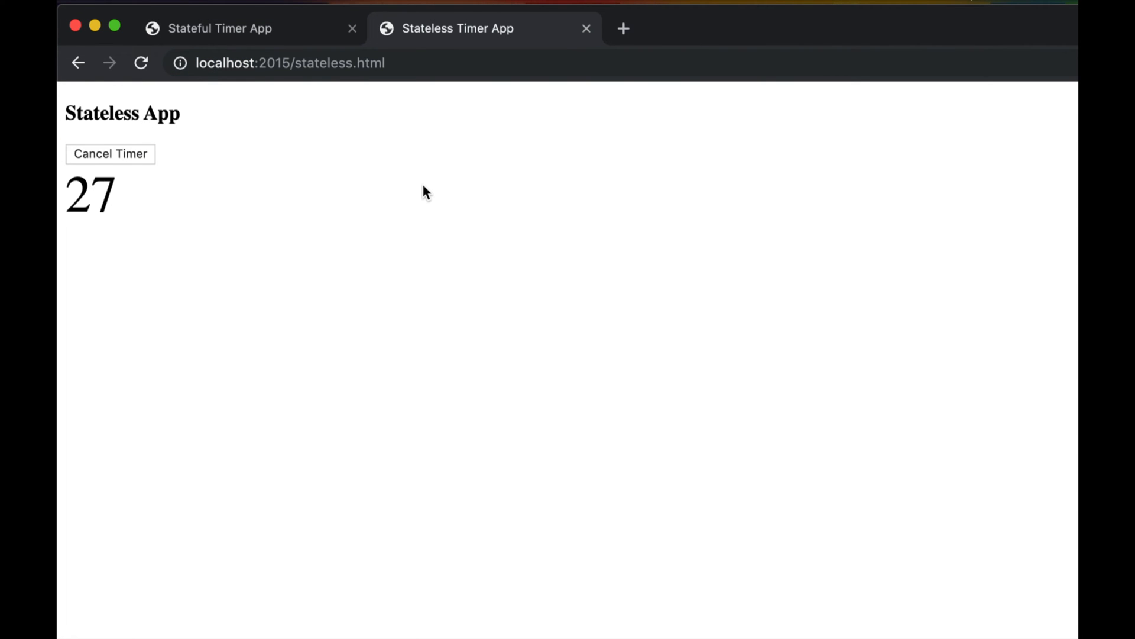
left_click(110, 154)
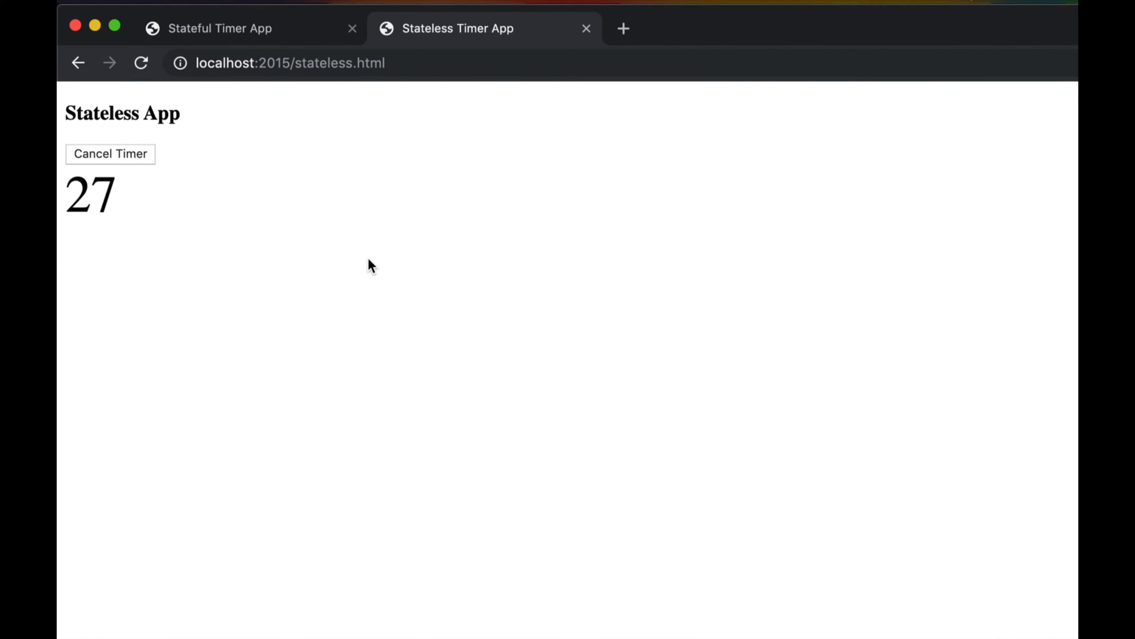
left_click(290, 63)
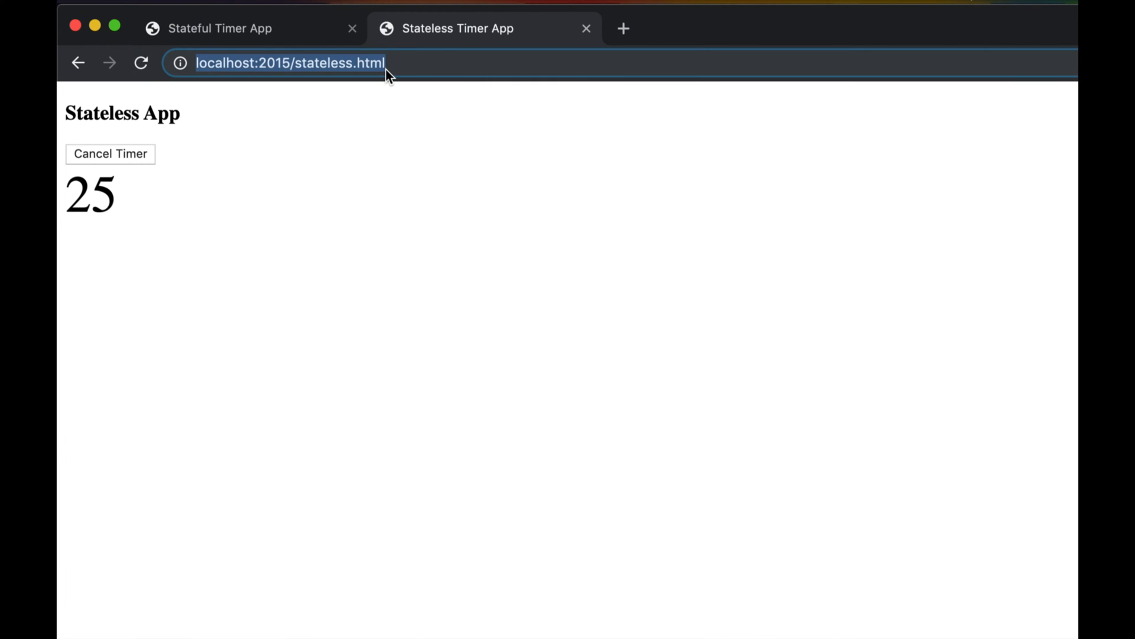
Open the same address in a new tab and flip between both copies showing the countdown continuing.
left_click(623, 29)
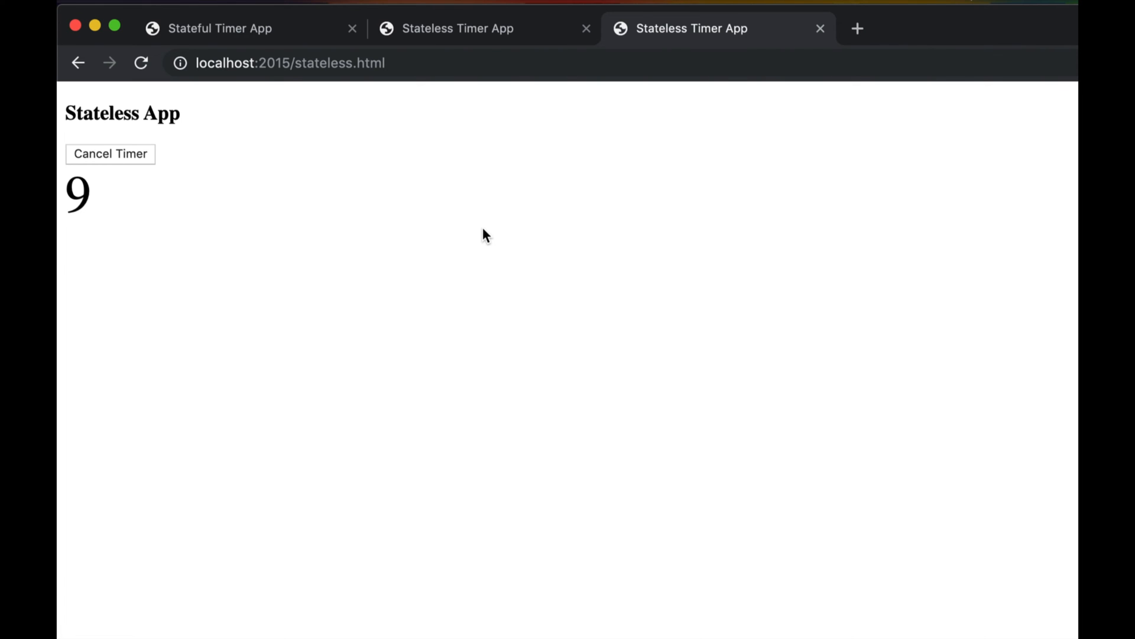
left_click(217, 29)
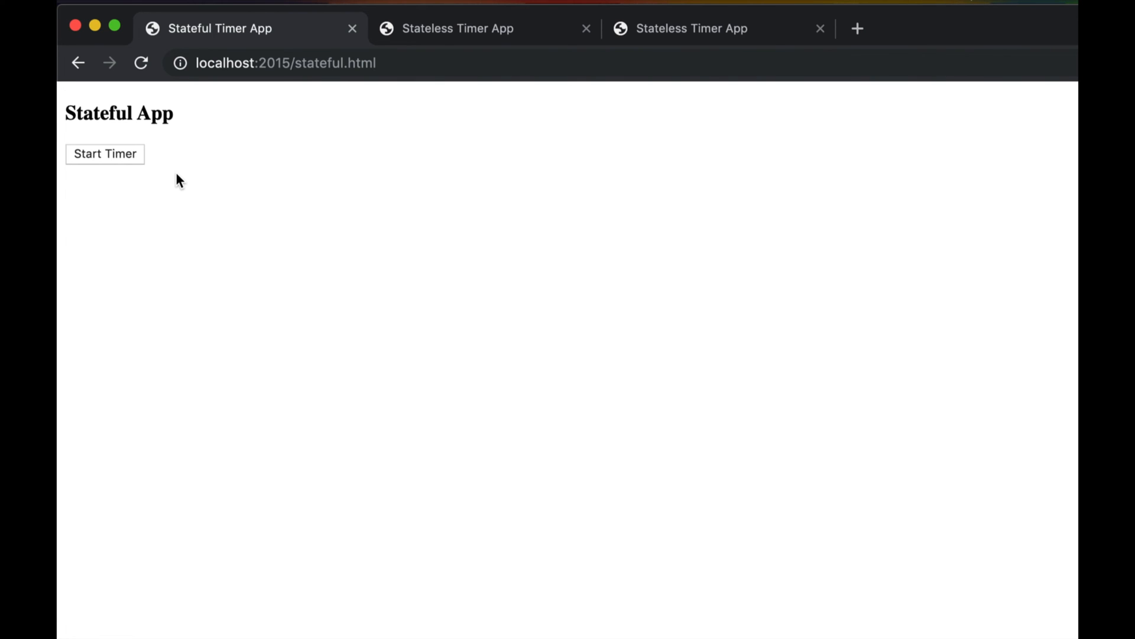
mouse_move(736, 21)
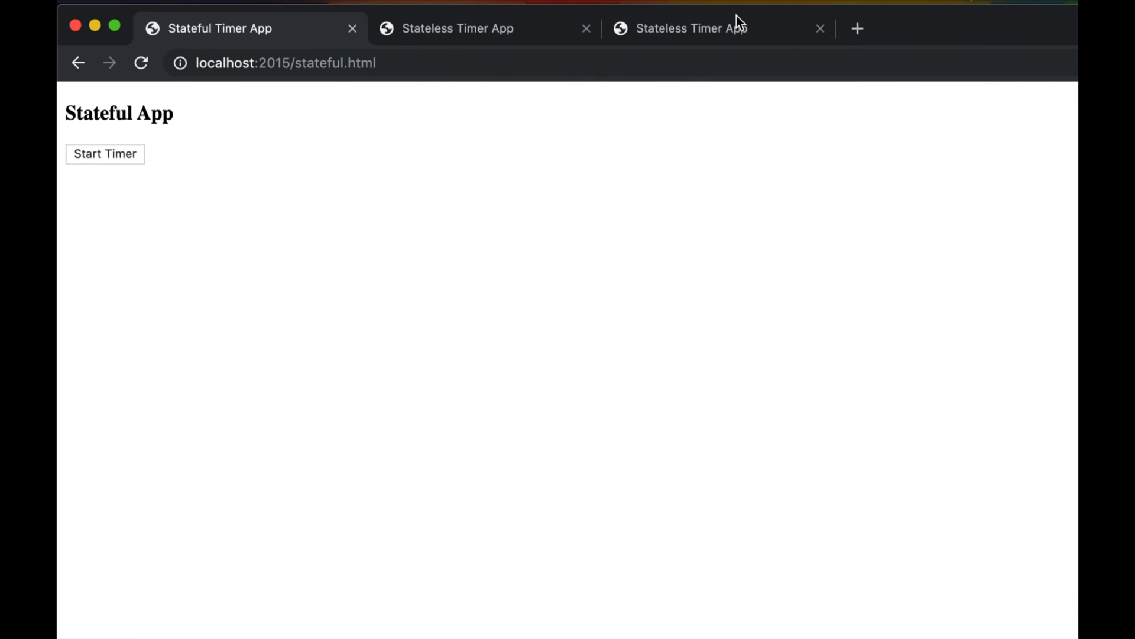
mouse_move(108, 140)
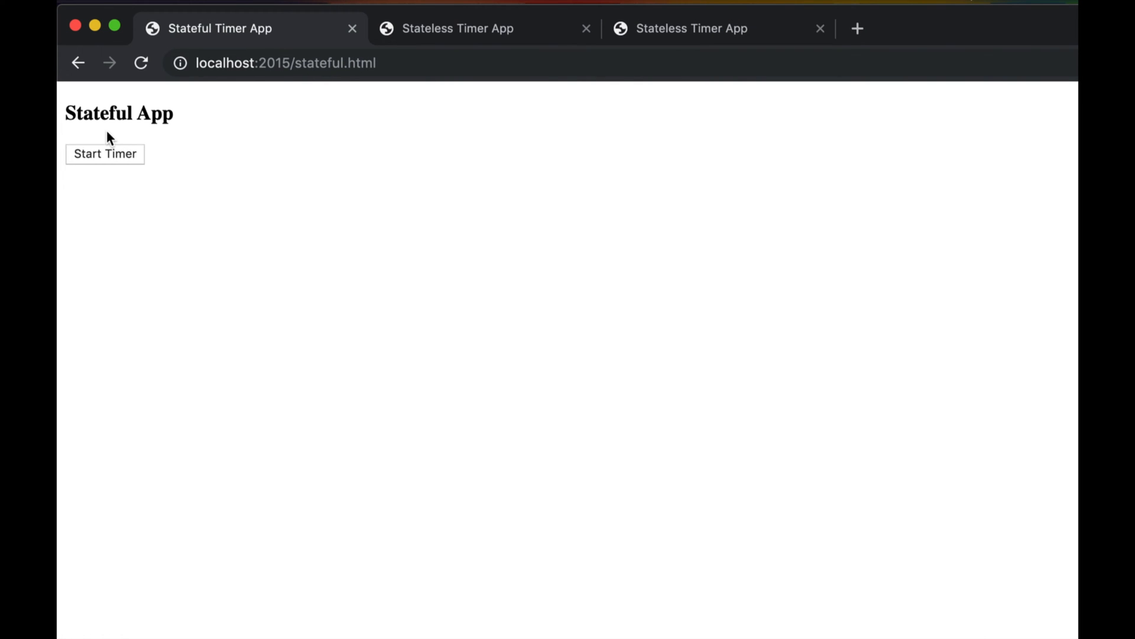
mouse_move(144, 144)
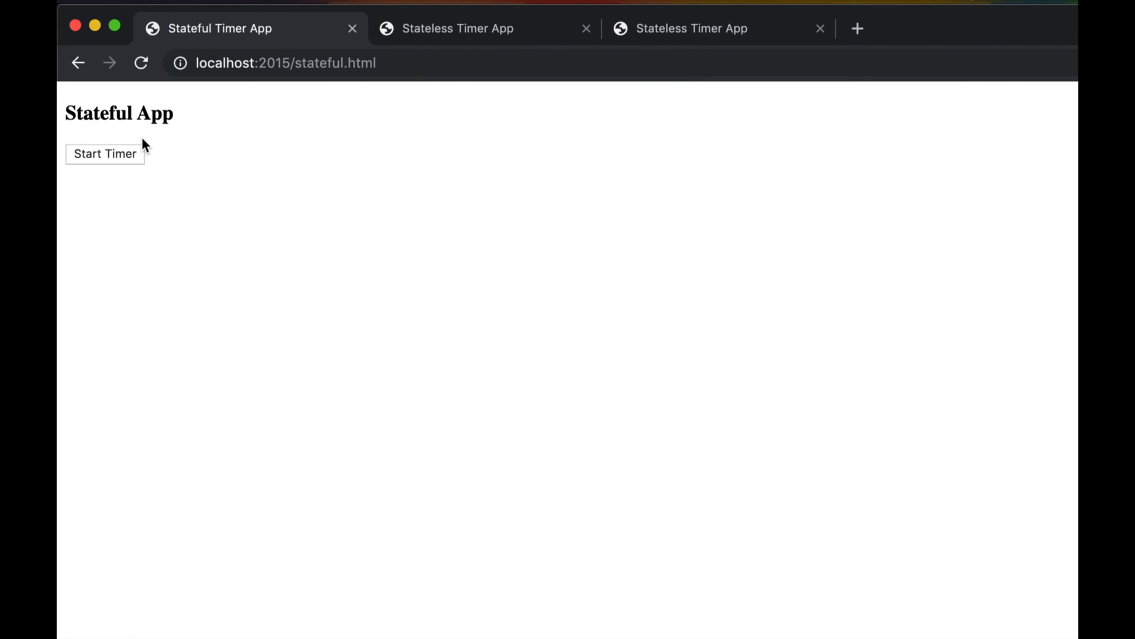
left_click(456, 28)
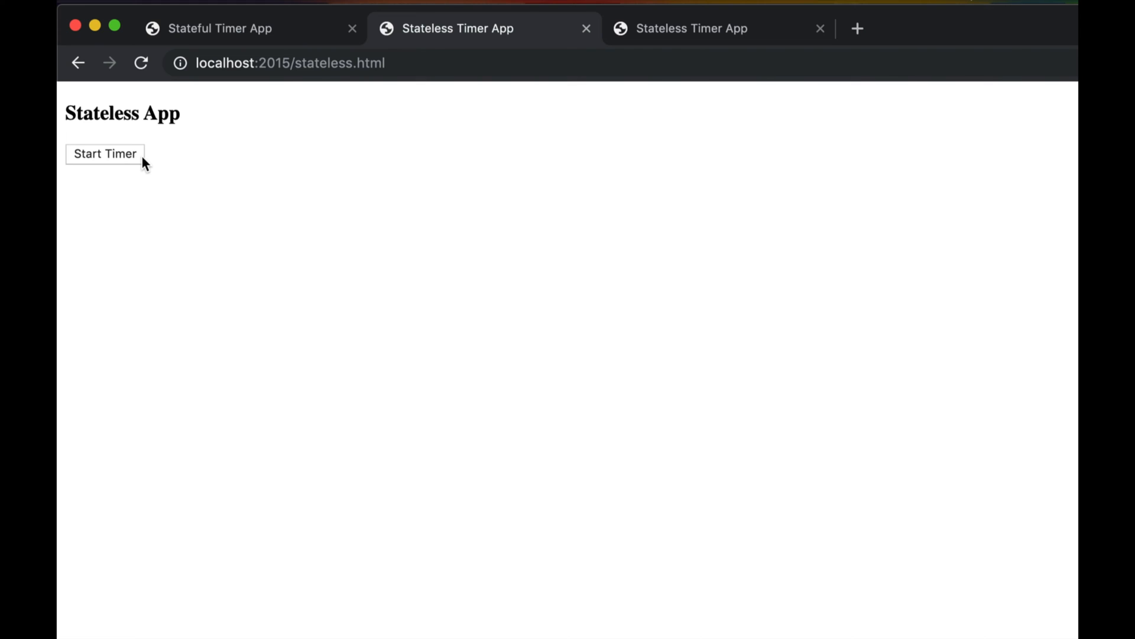
mouse_move(140, 122)
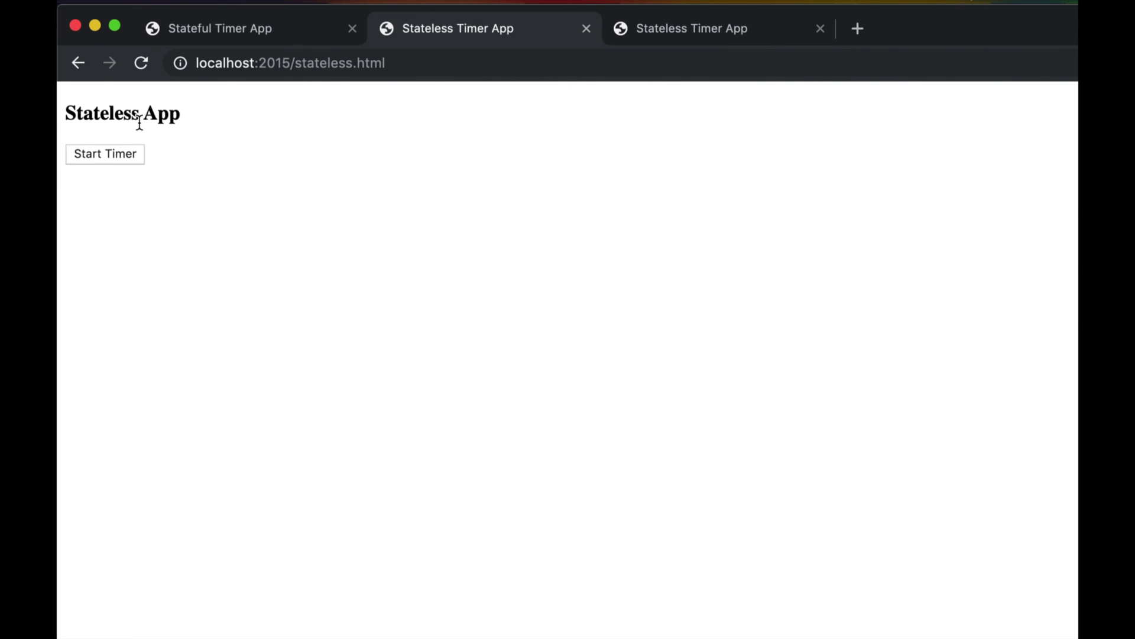
Start a fresh Stateless App countdown and reload so it carries on until it runs out.
left_click(104, 154)
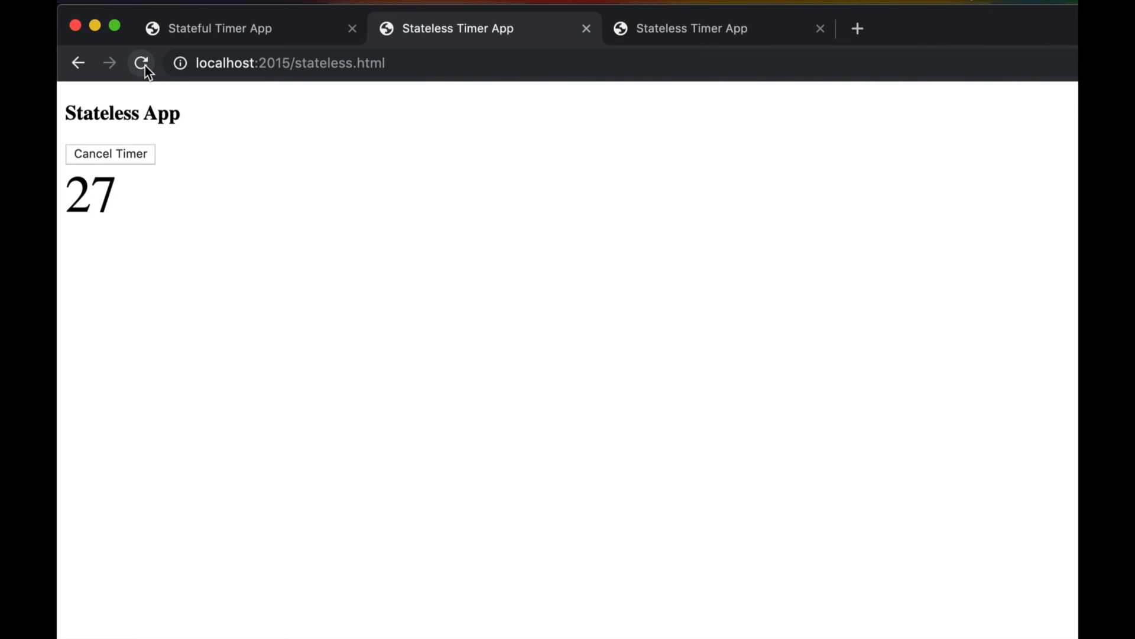
mouse_move(396, 191)
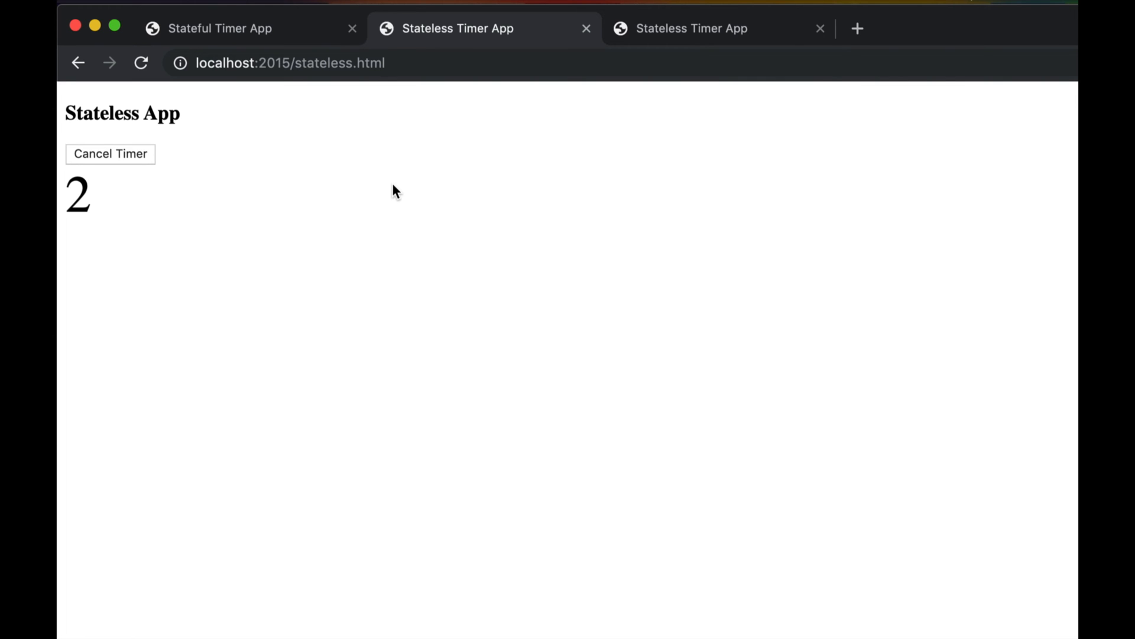
left_click(110, 154)
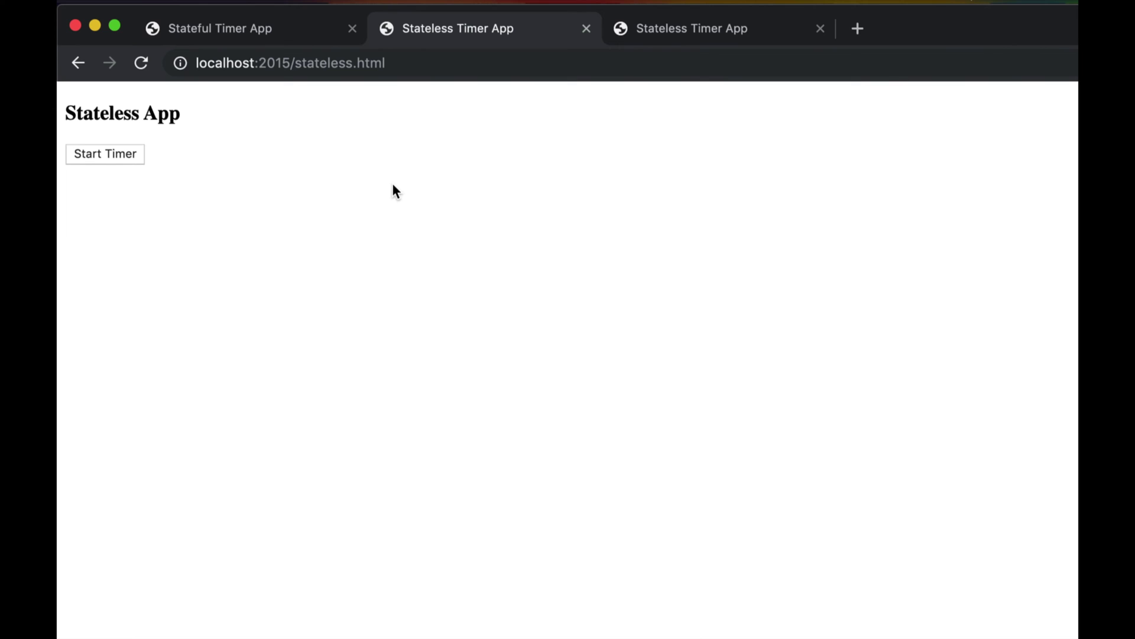
mouse_move(363, 282)
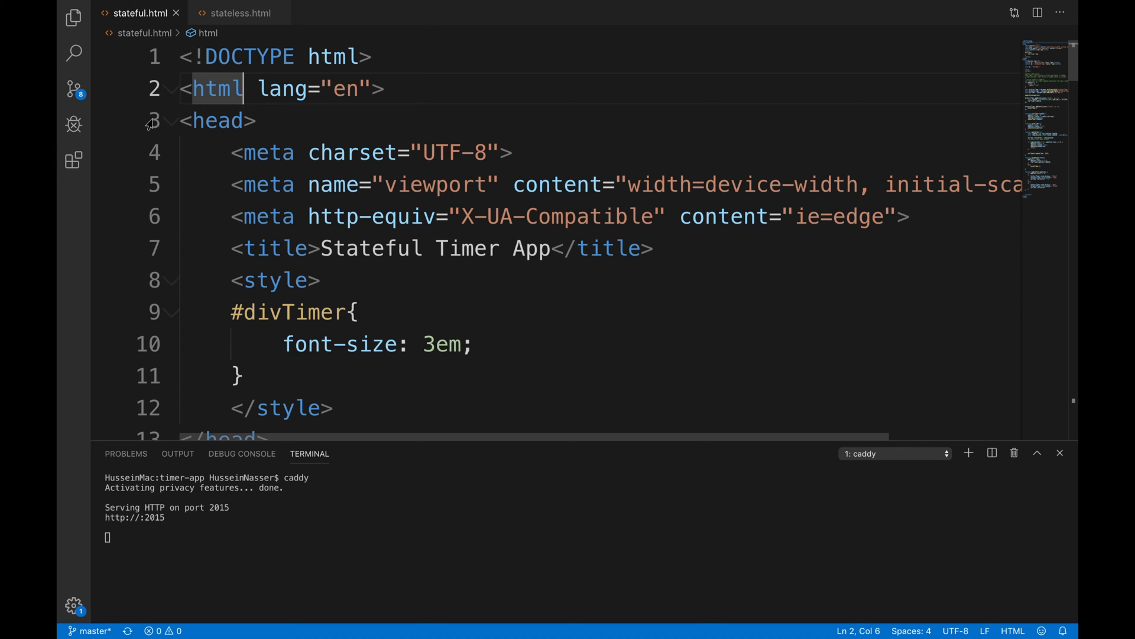
left_click(169, 120)
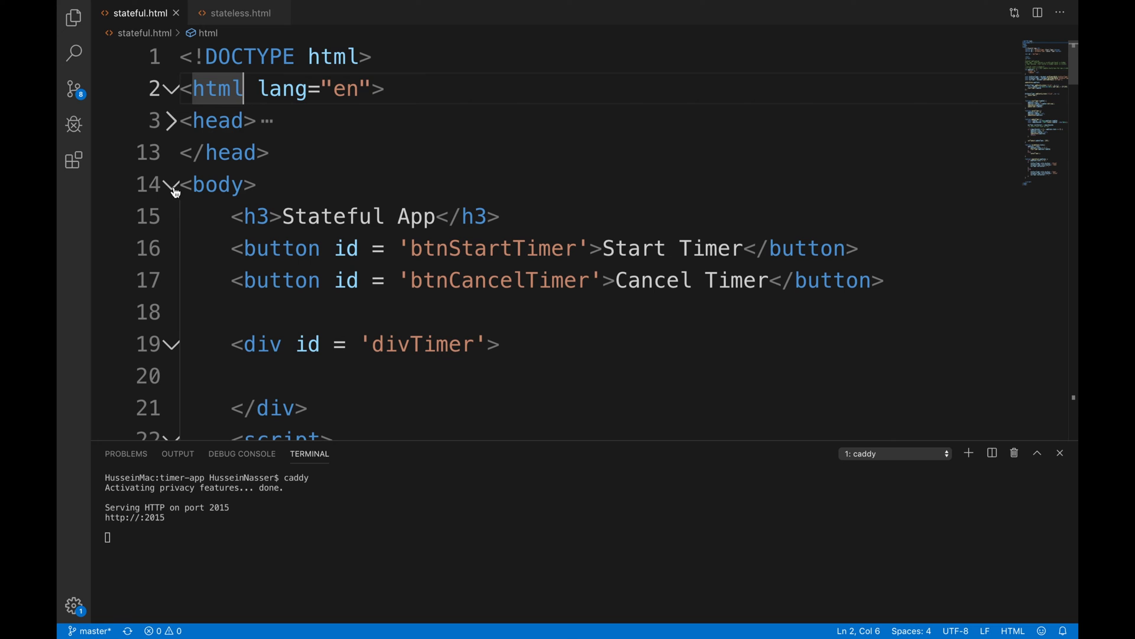
left_click(539, 312)
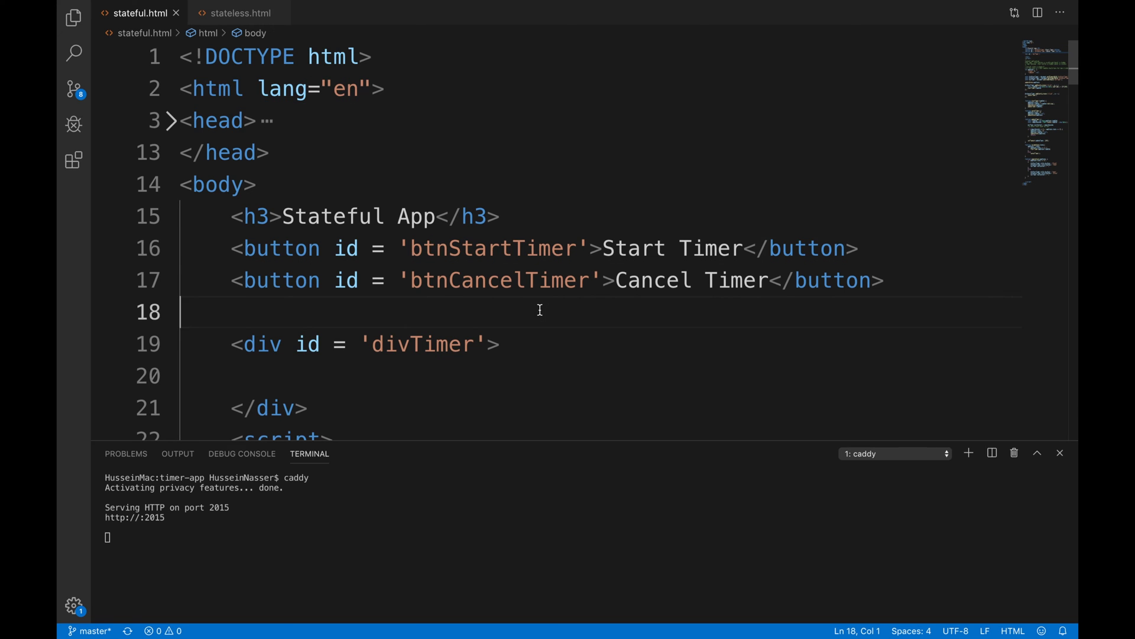
scroll("down", 3)
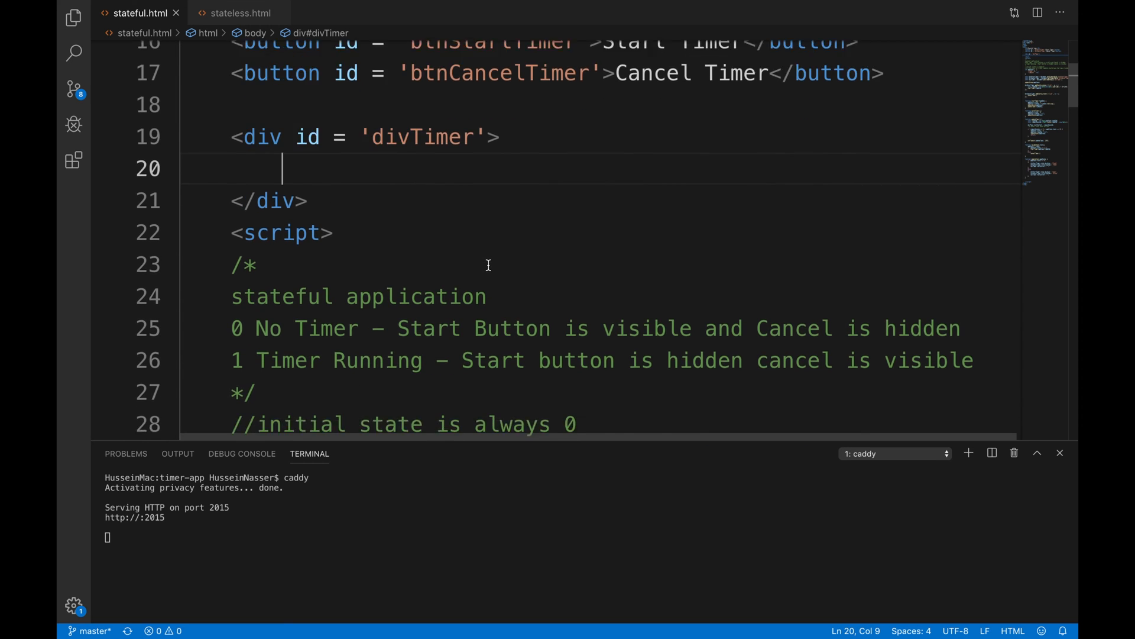
scroll("down", 3)
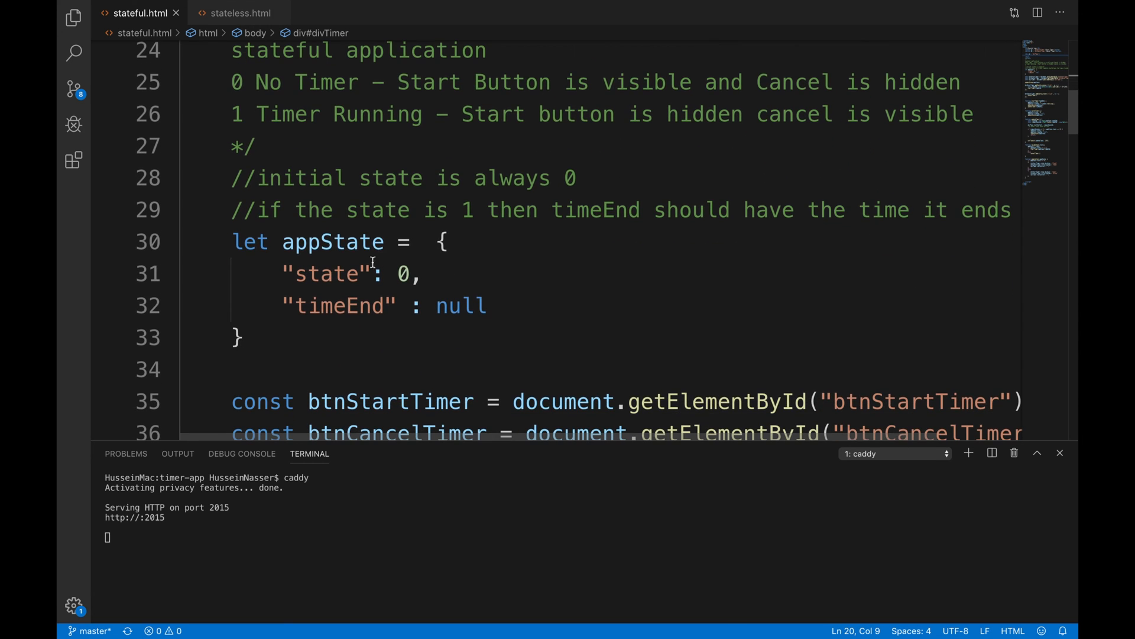
double_click(327, 274)
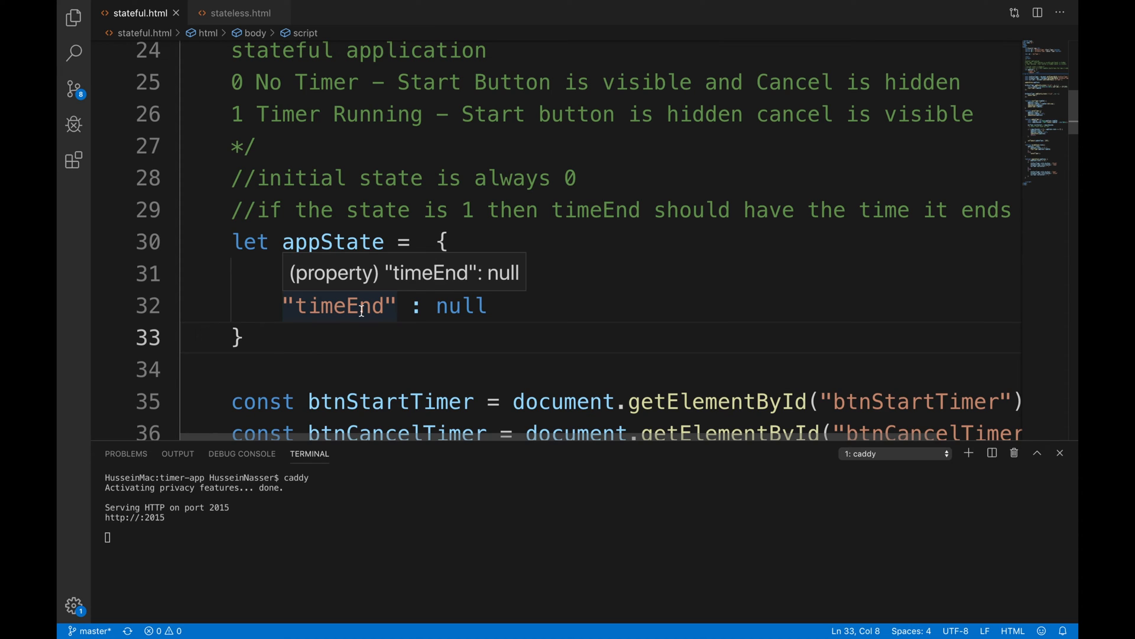
left_click(268, 338)
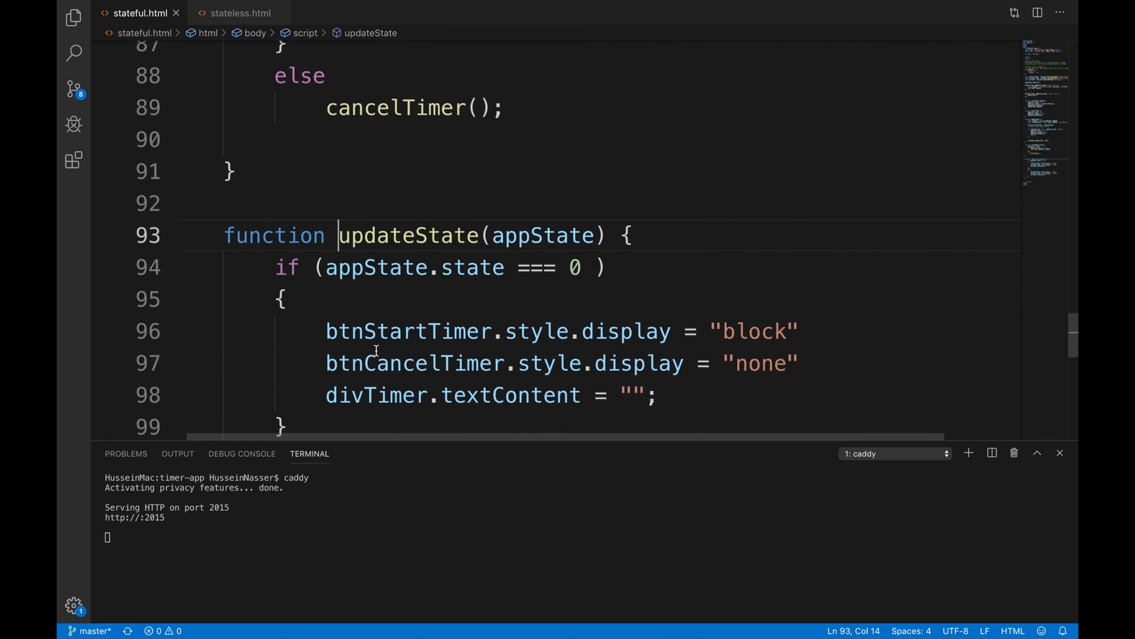
scroll("down", 3)
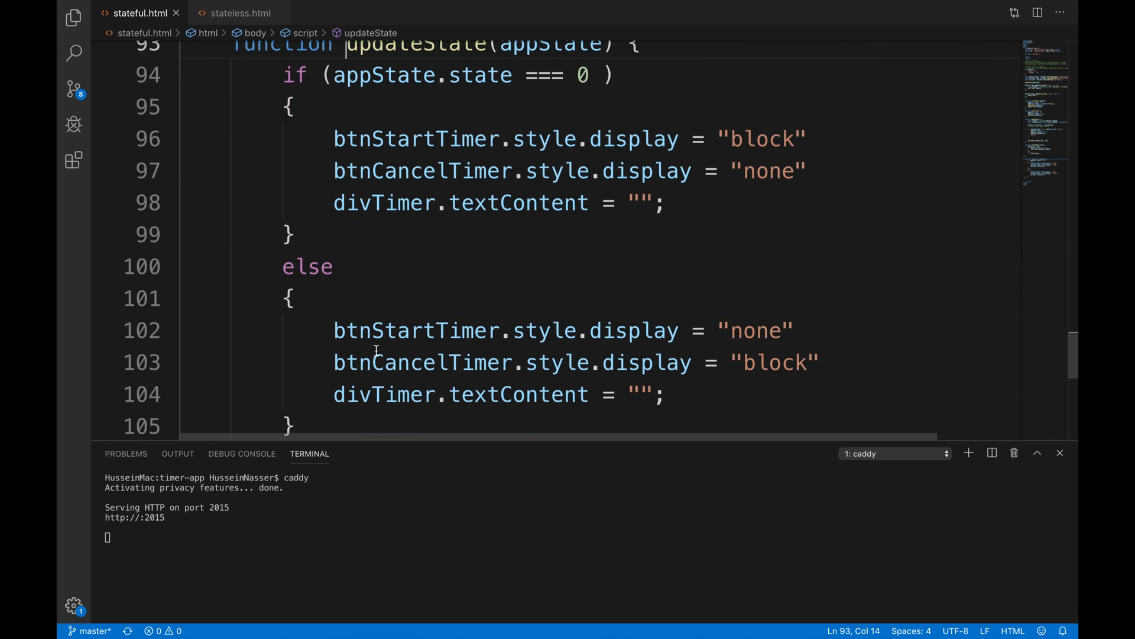
left_click(410, 170)
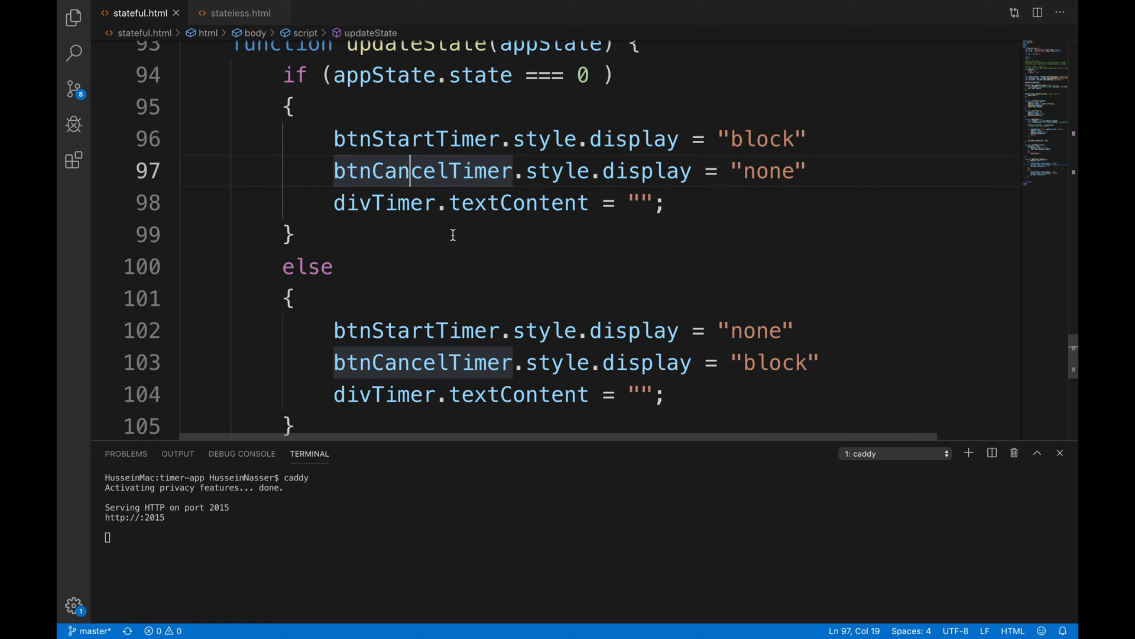
scroll("up", 3)
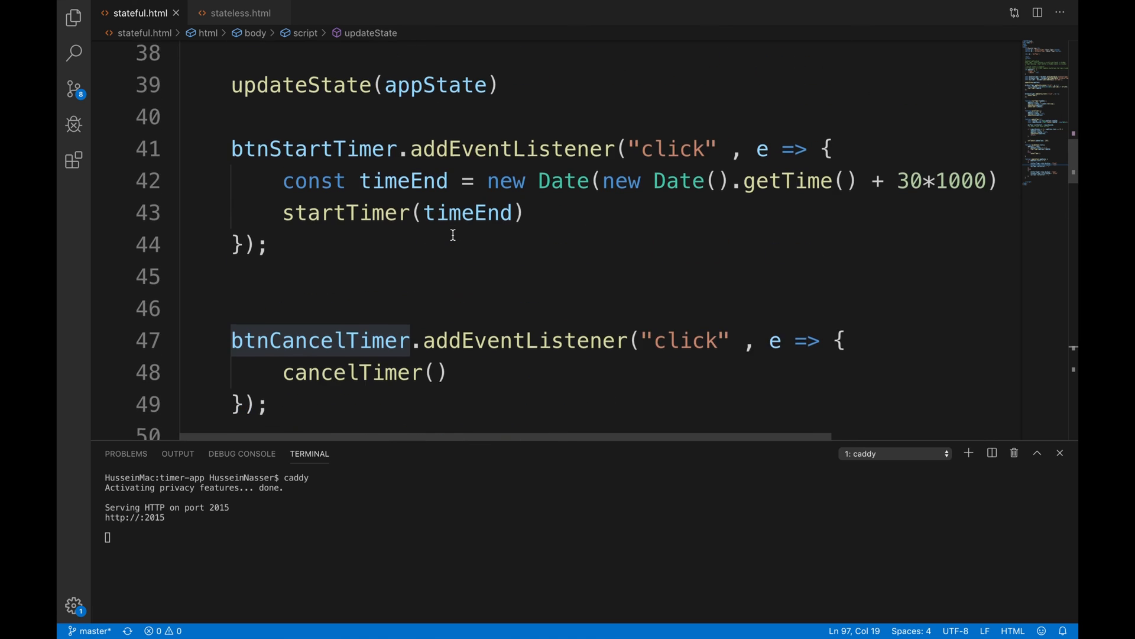
scroll("up", 3)
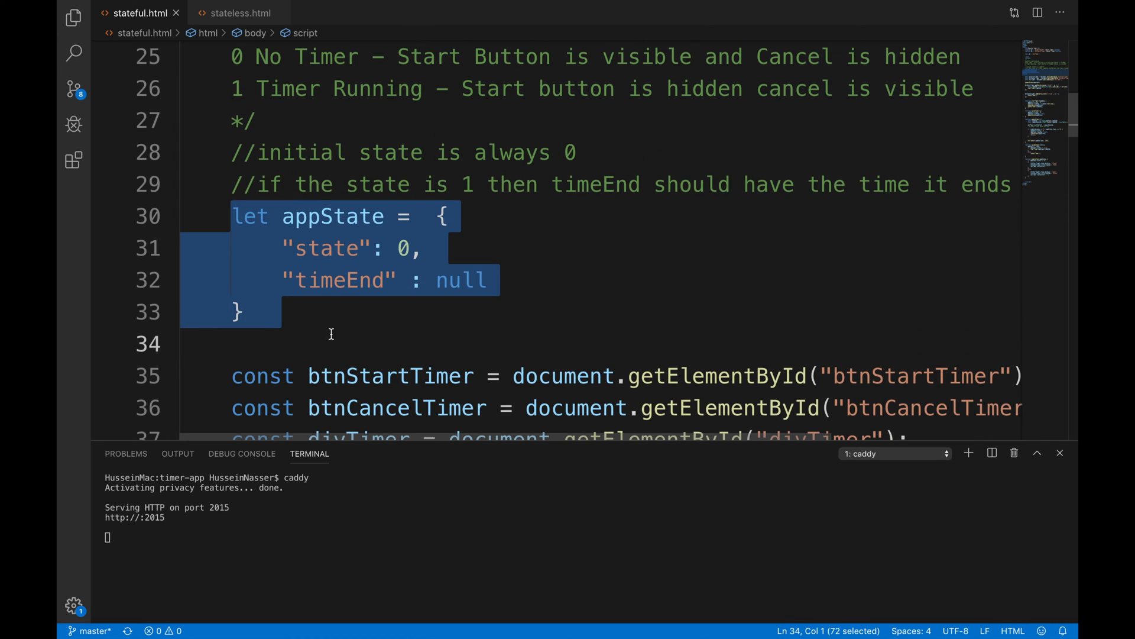
scroll("down", 3)
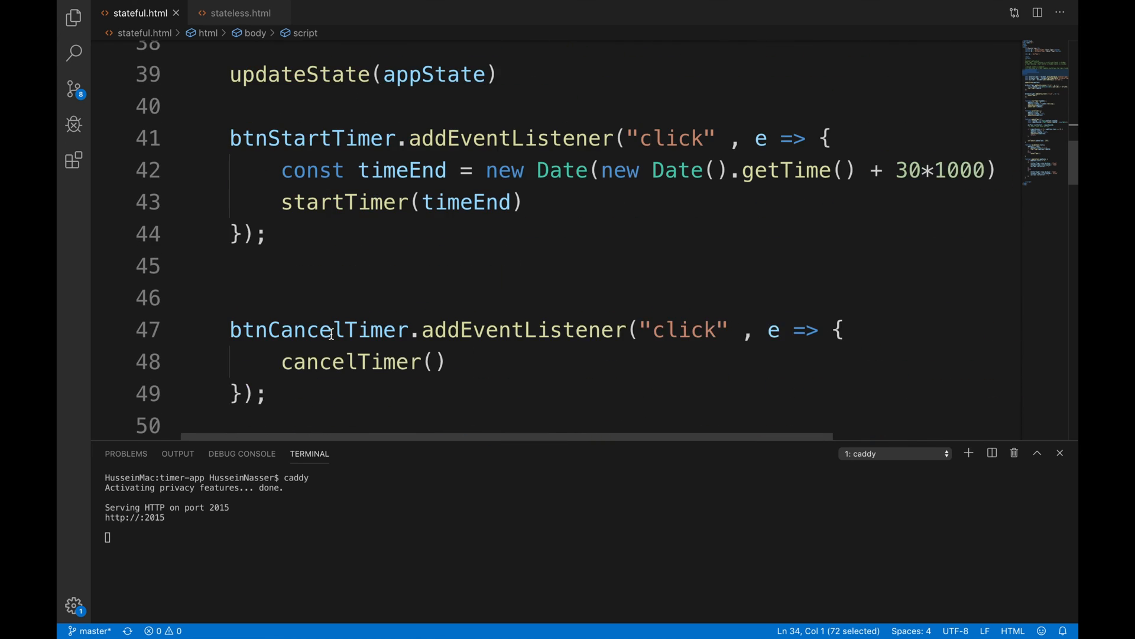
right_click(344, 166)
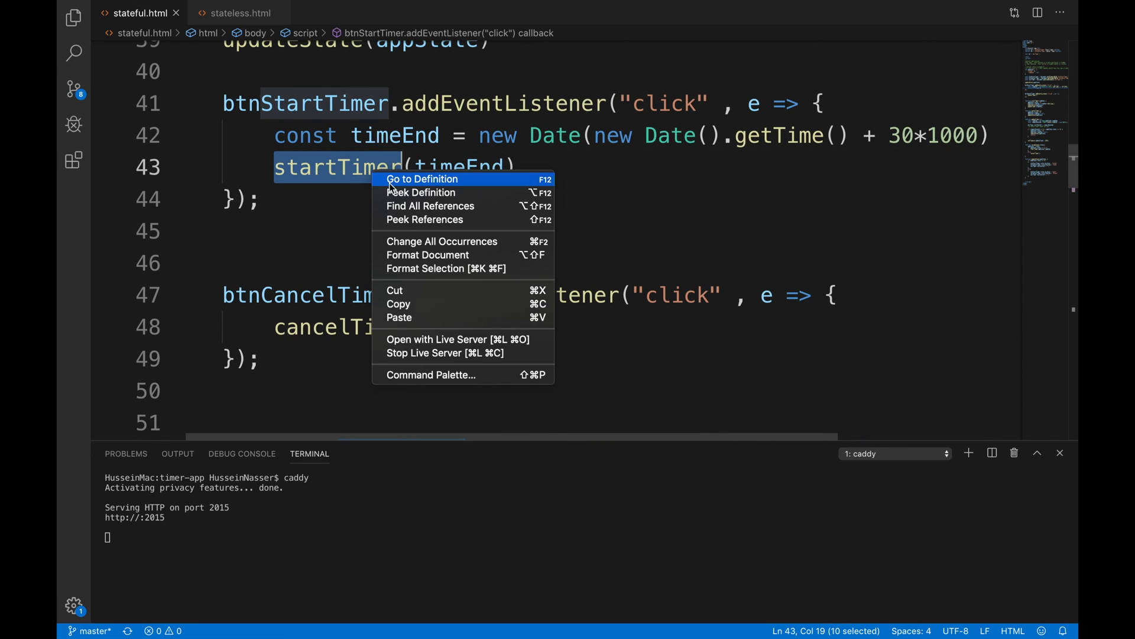
left_click(423, 178)
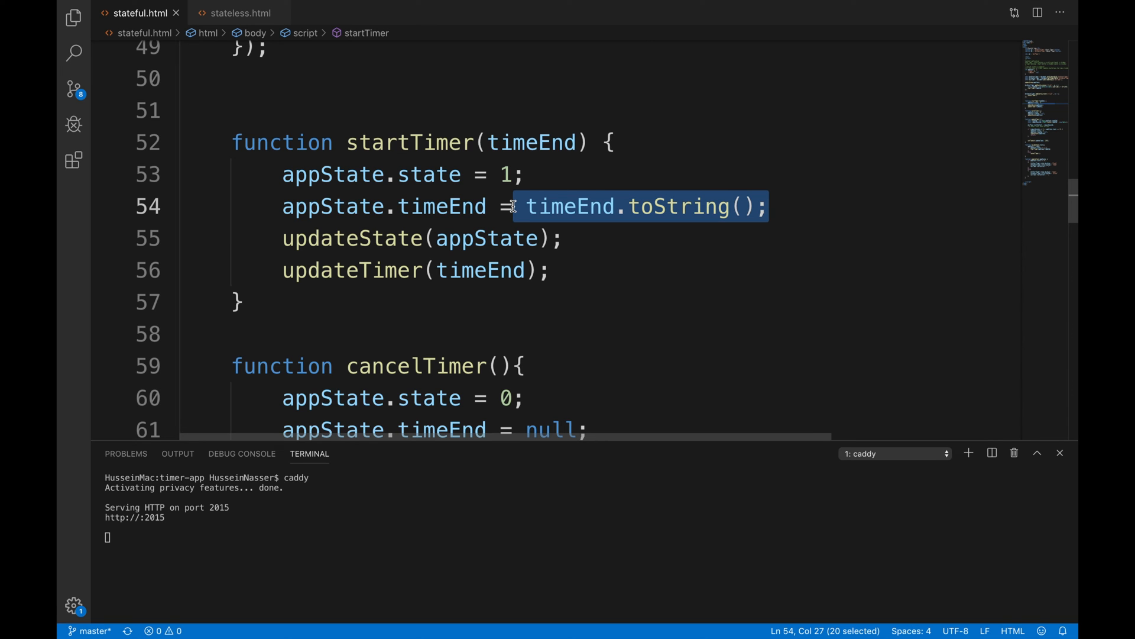
scroll("down", 3)
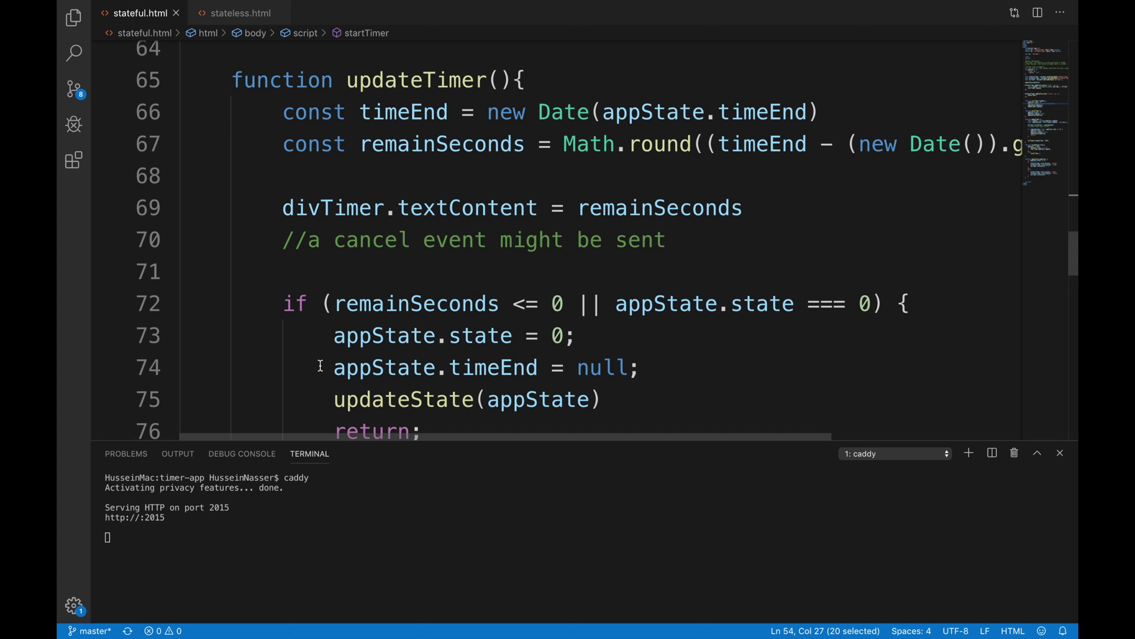
left_click(448, 240)
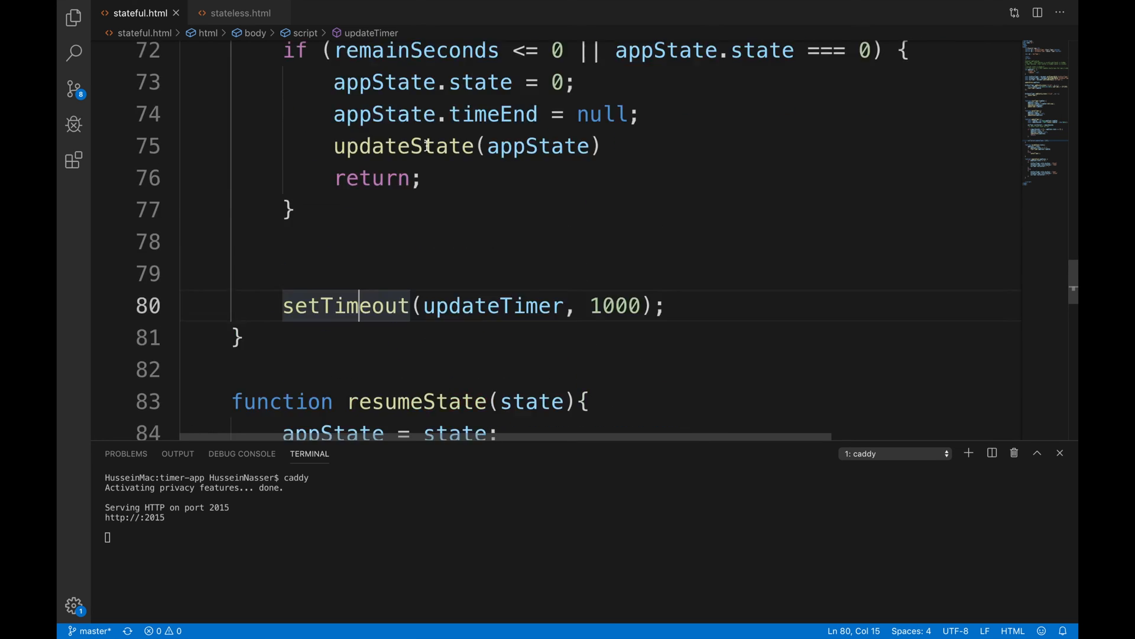
scroll("up", 3)
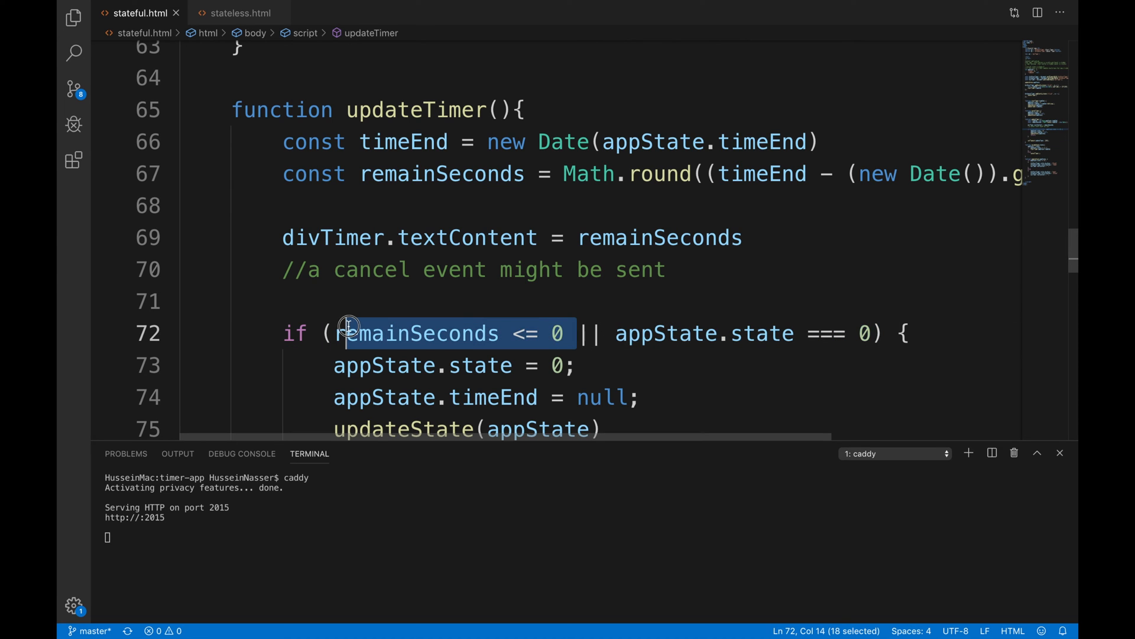
mouse_move(416, 304)
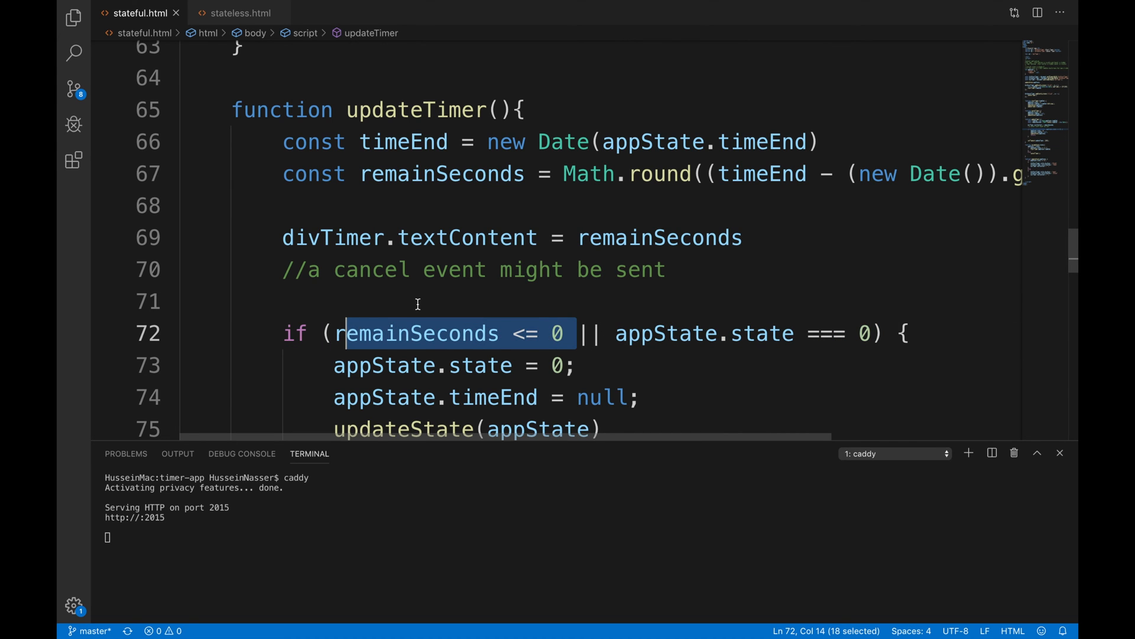
scroll("up", 3)
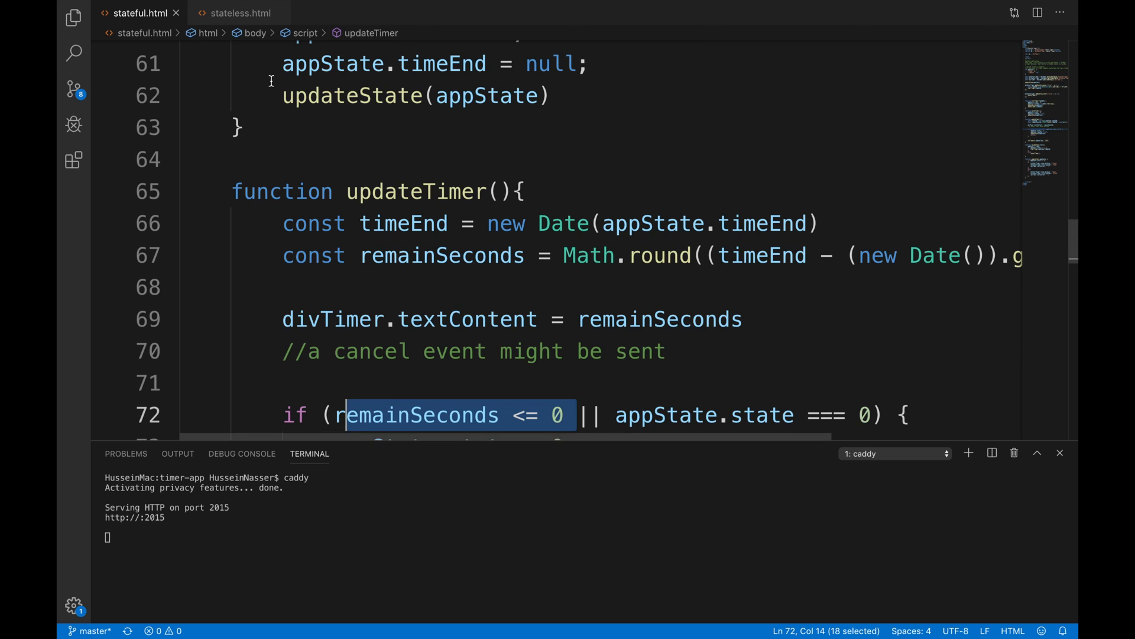
mouse_move(239, 13)
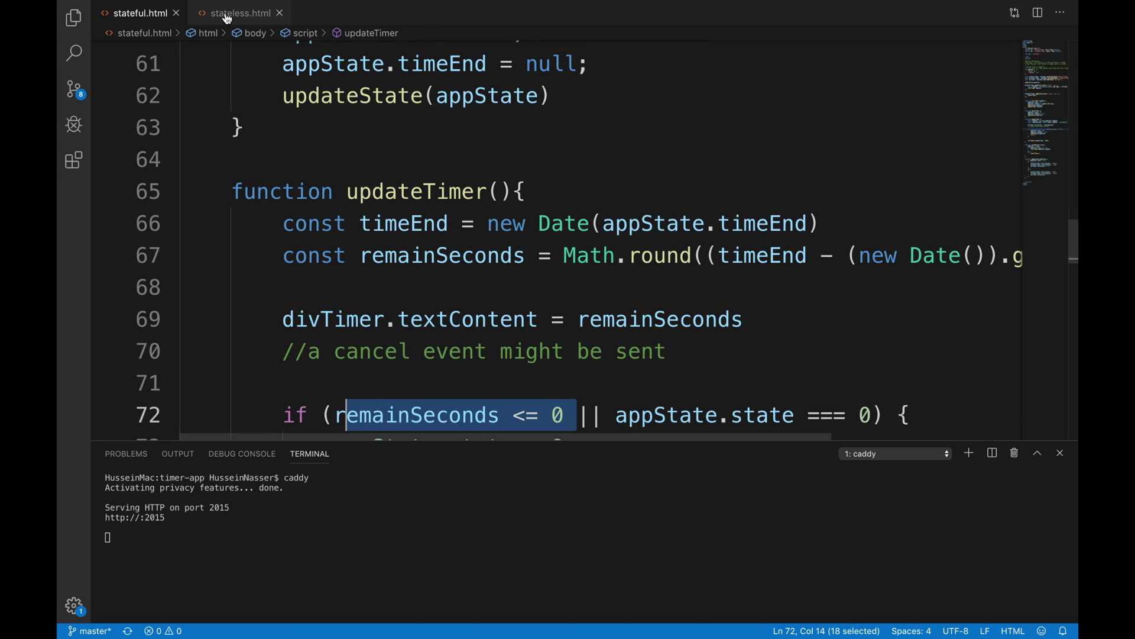
left_click(239, 12)
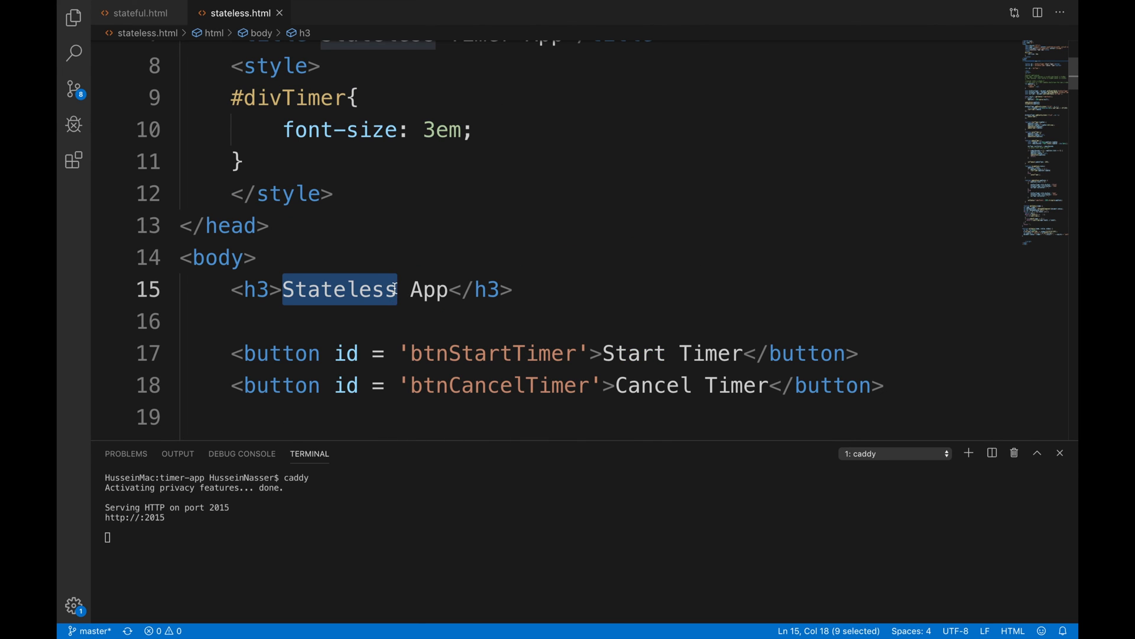
mouse_move(515, 6)
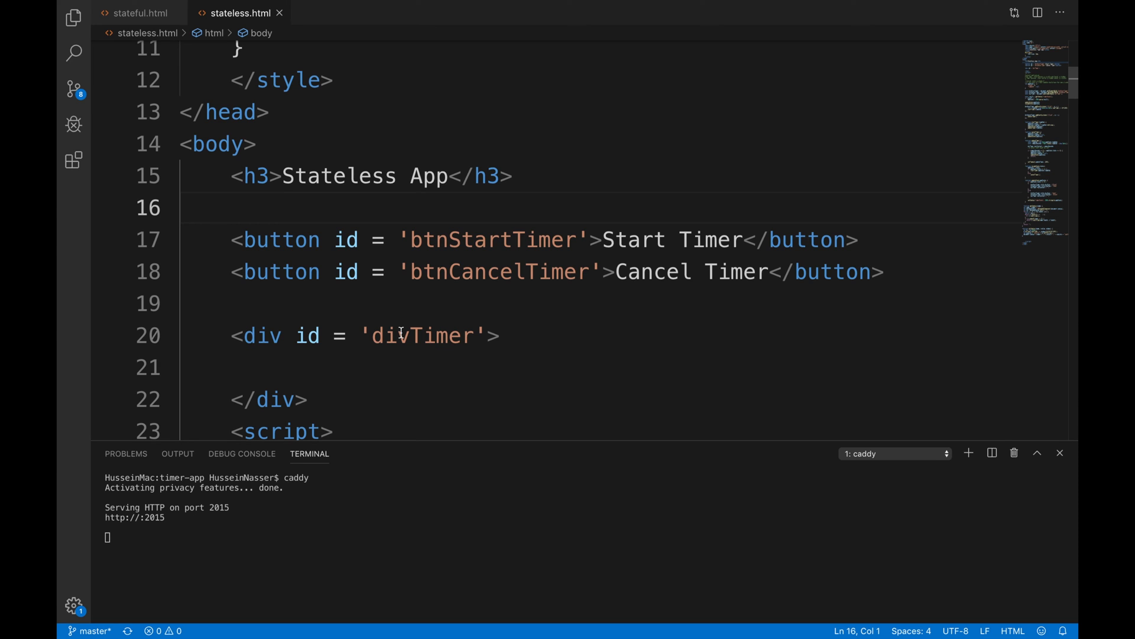
scroll("down", 3)
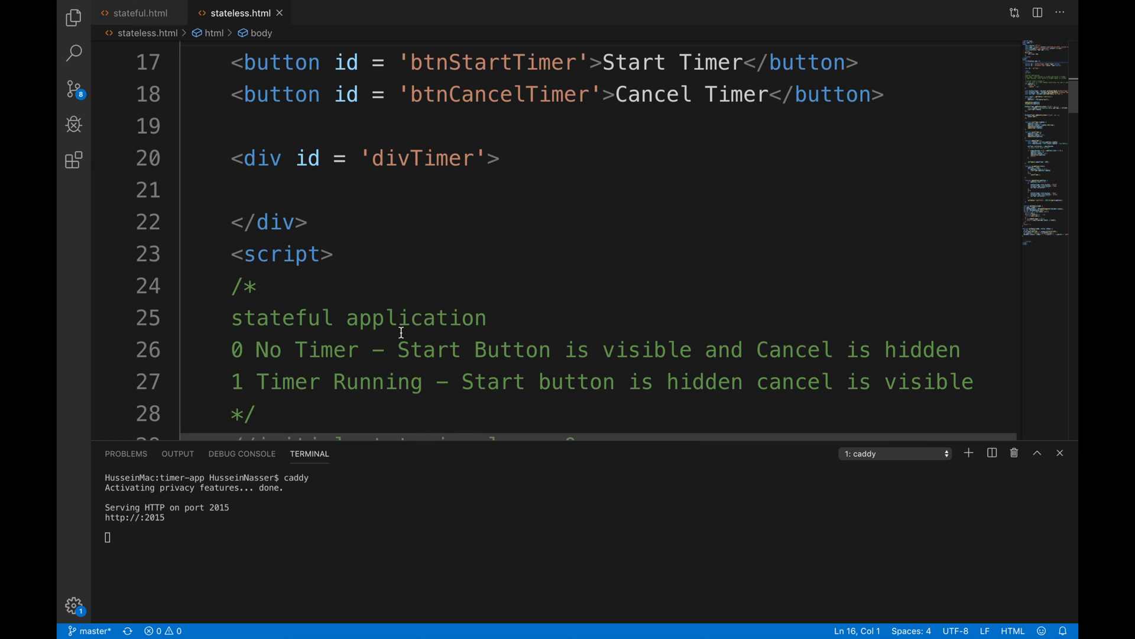
scroll("down", 3)
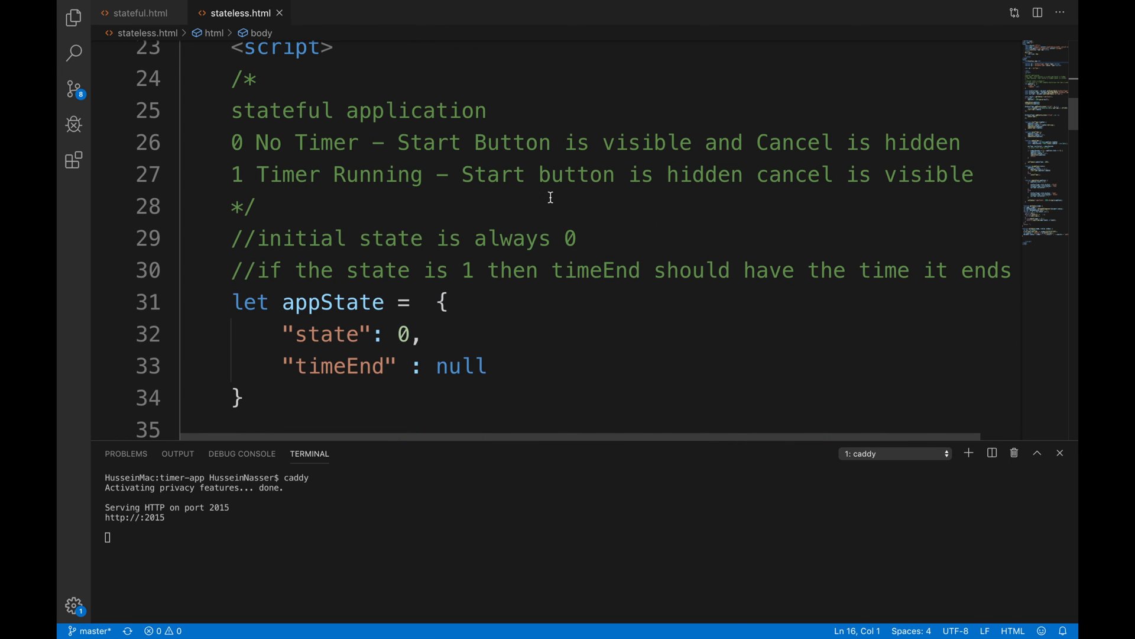
scroll("down", 3)
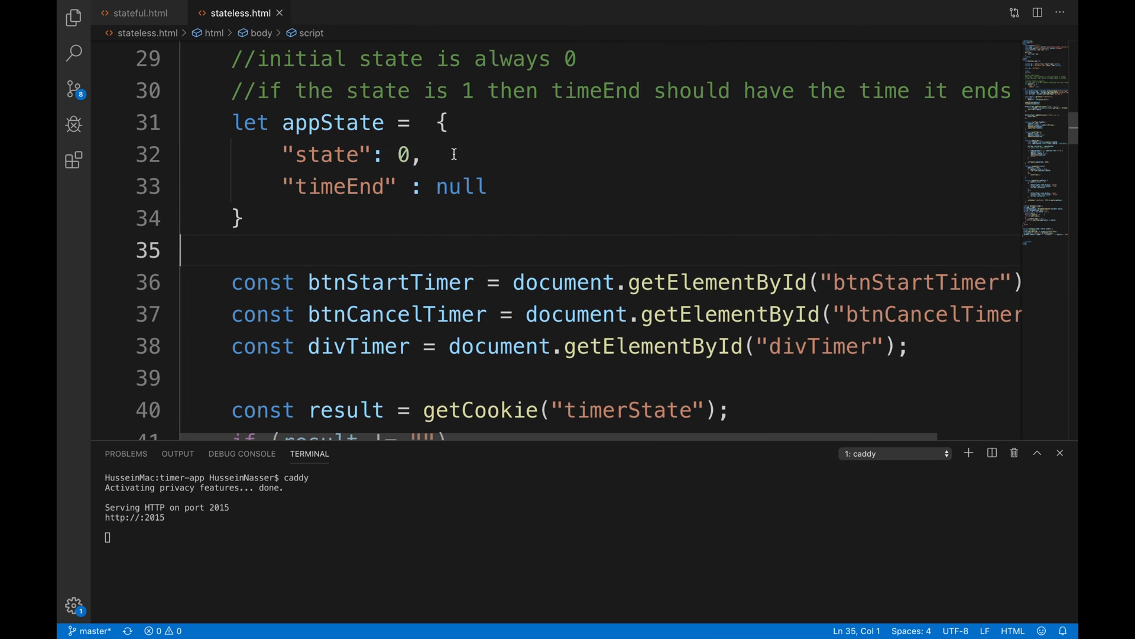
scroll("down", 3)
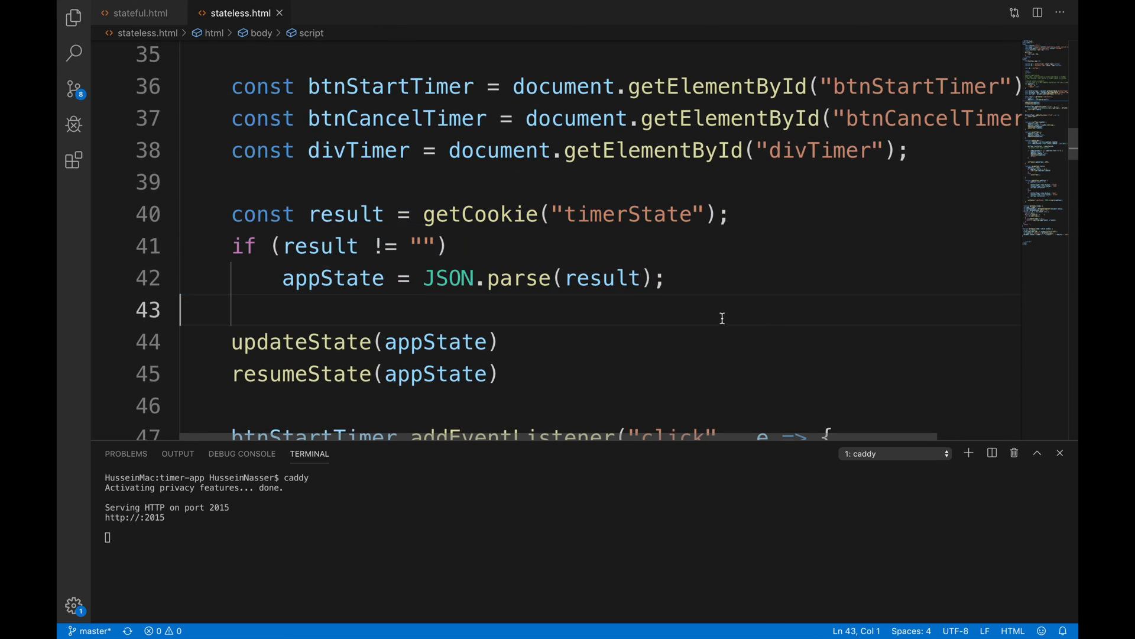
double_click(479, 214)
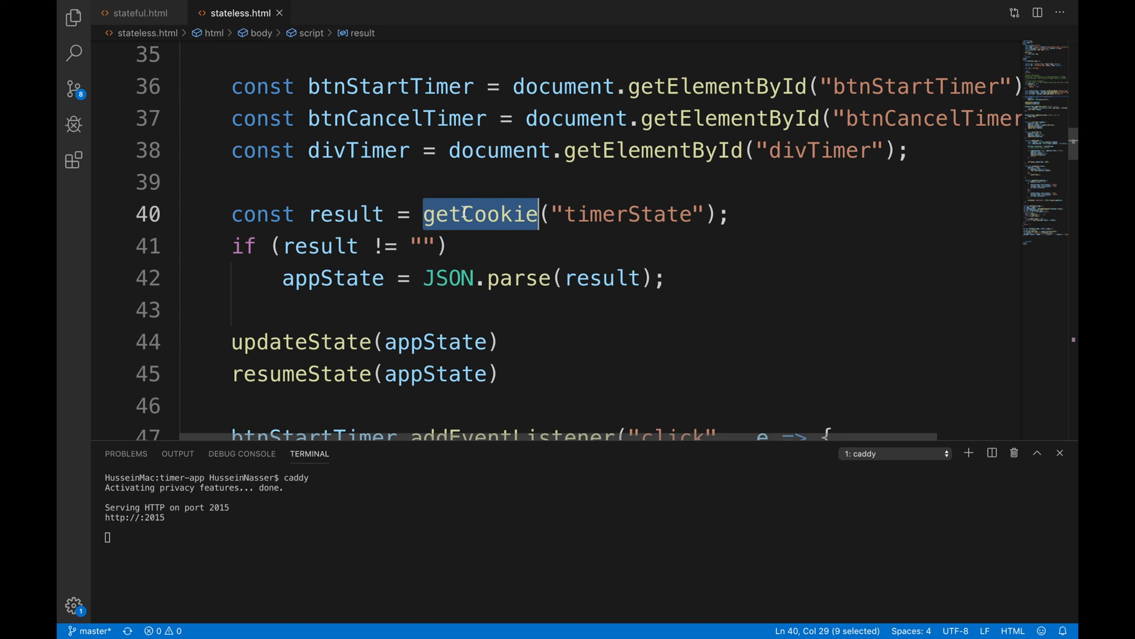
left_click(462, 214)
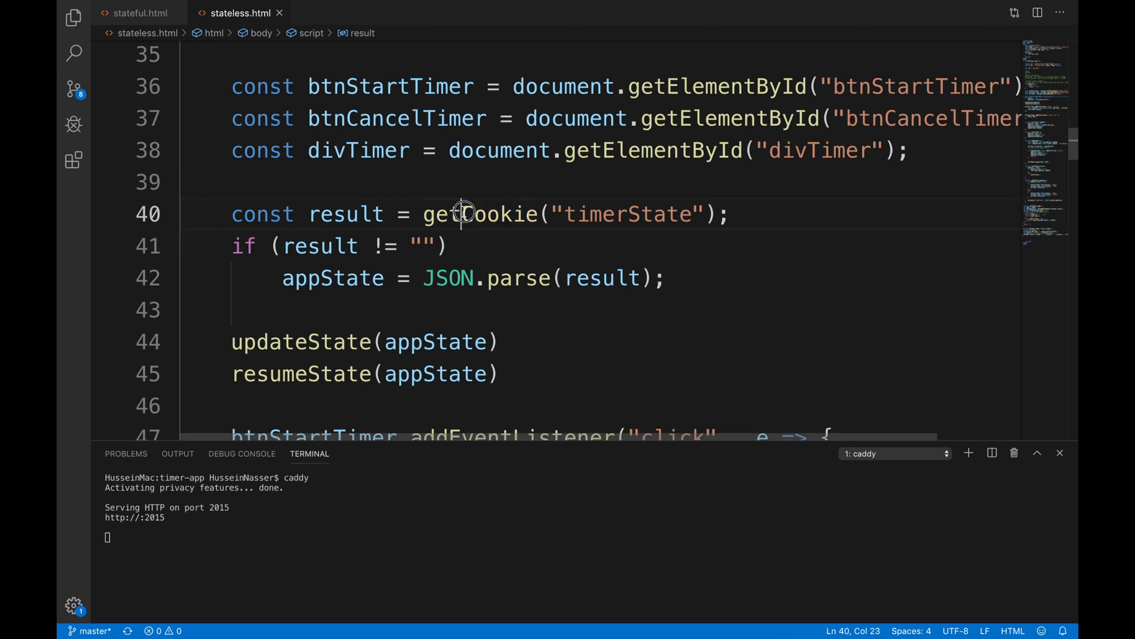
double_click(628, 214)
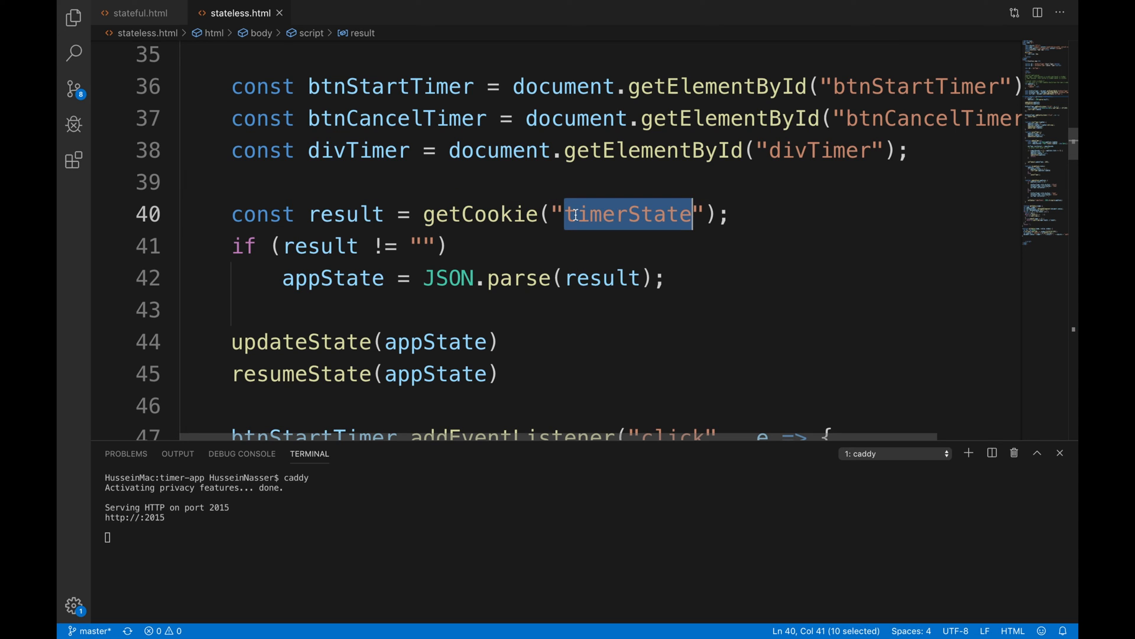
double_click(480, 214)
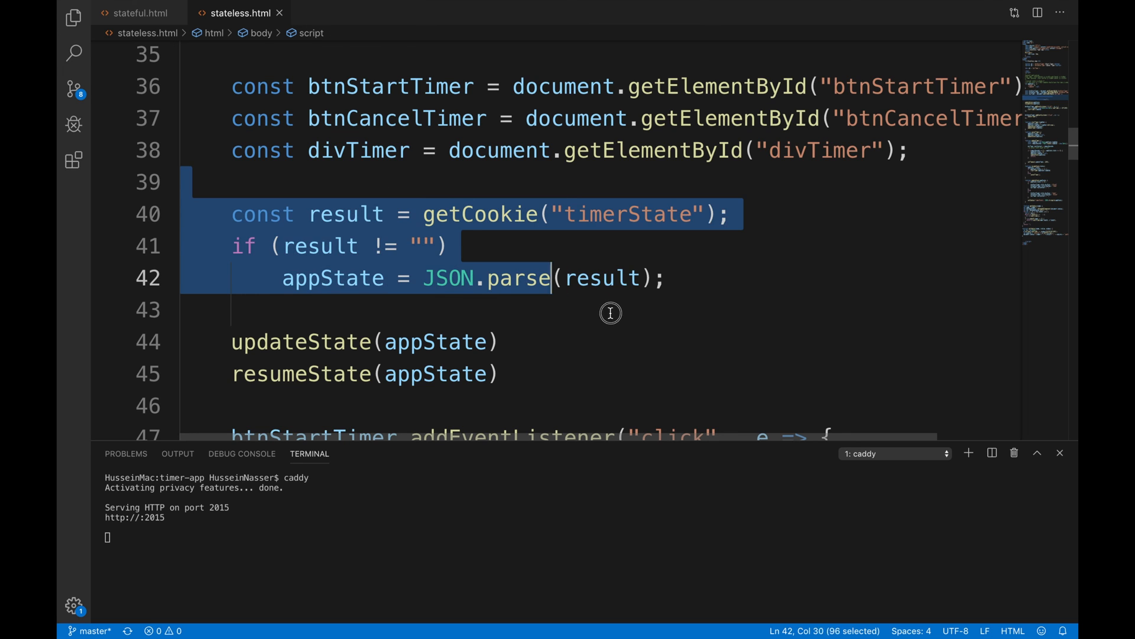
double_click(626, 214)
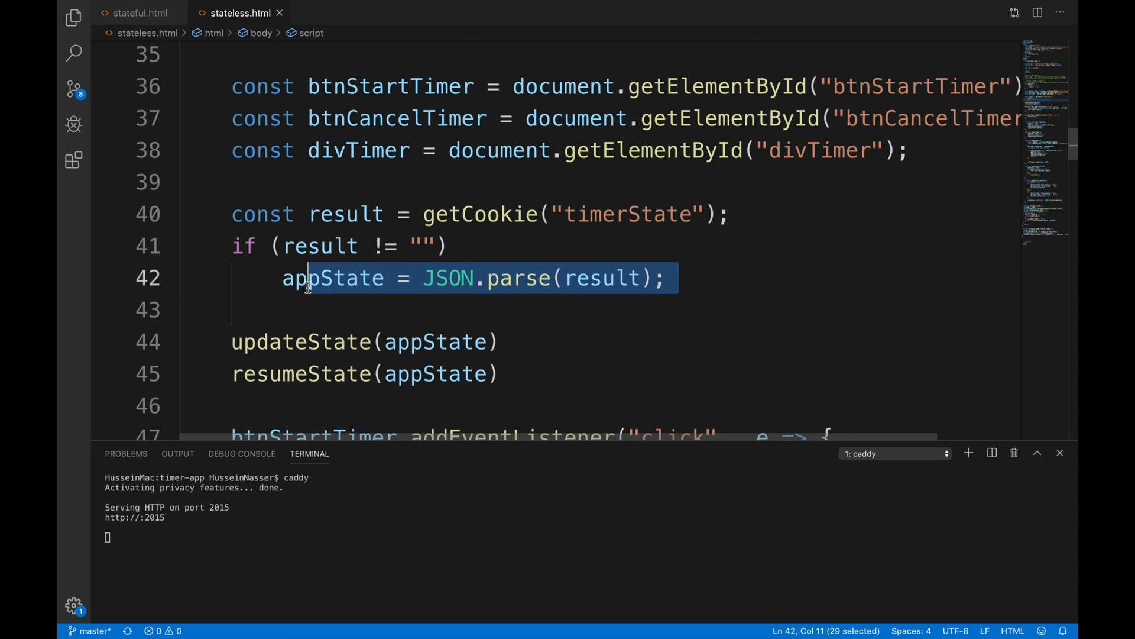
mouse_move(334, 278)
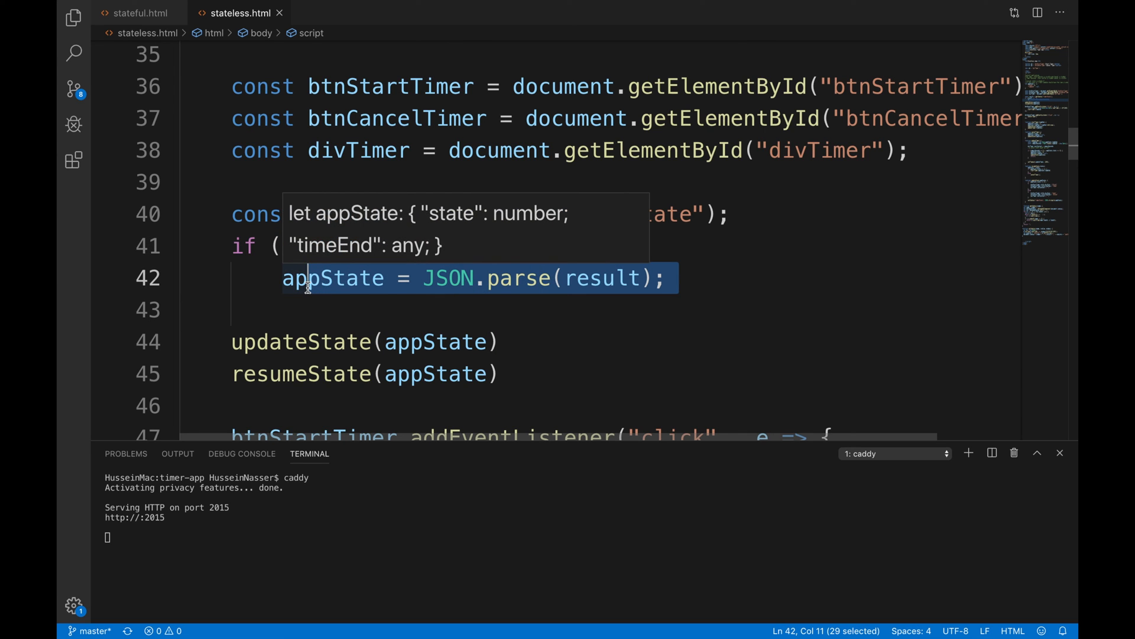
left_click(273, 305)
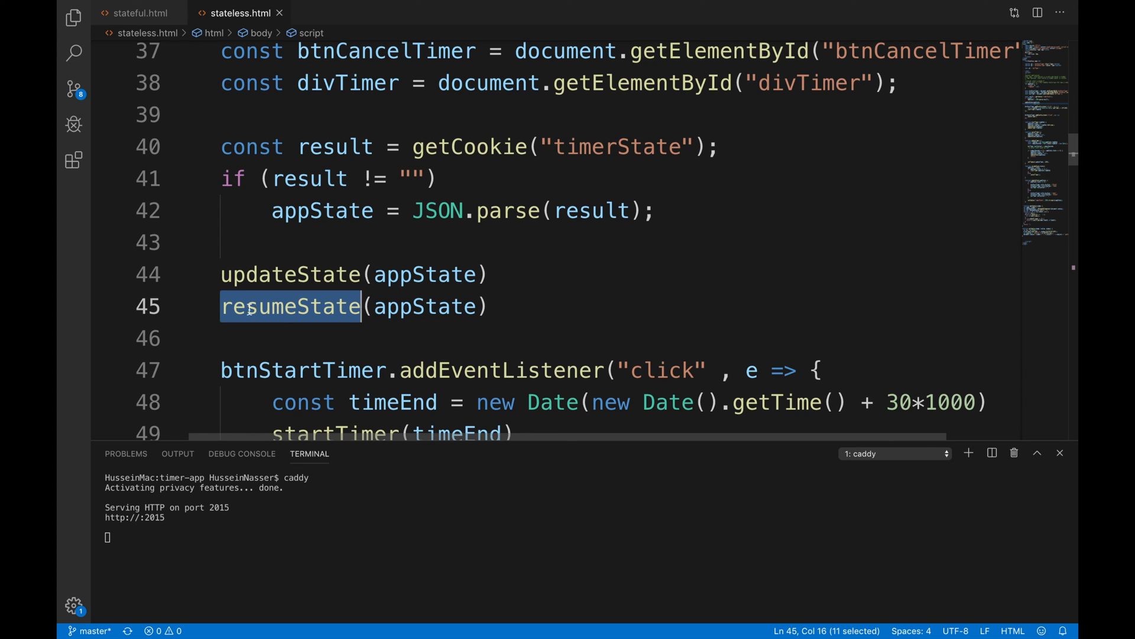
left_click(288, 305)
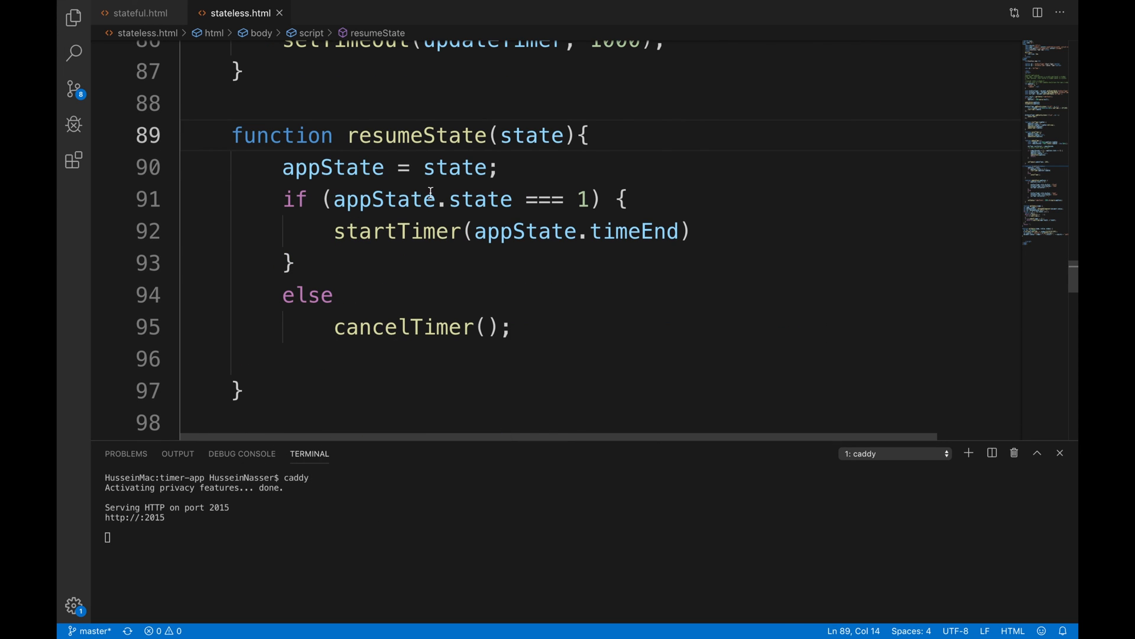
left_click(408, 359)
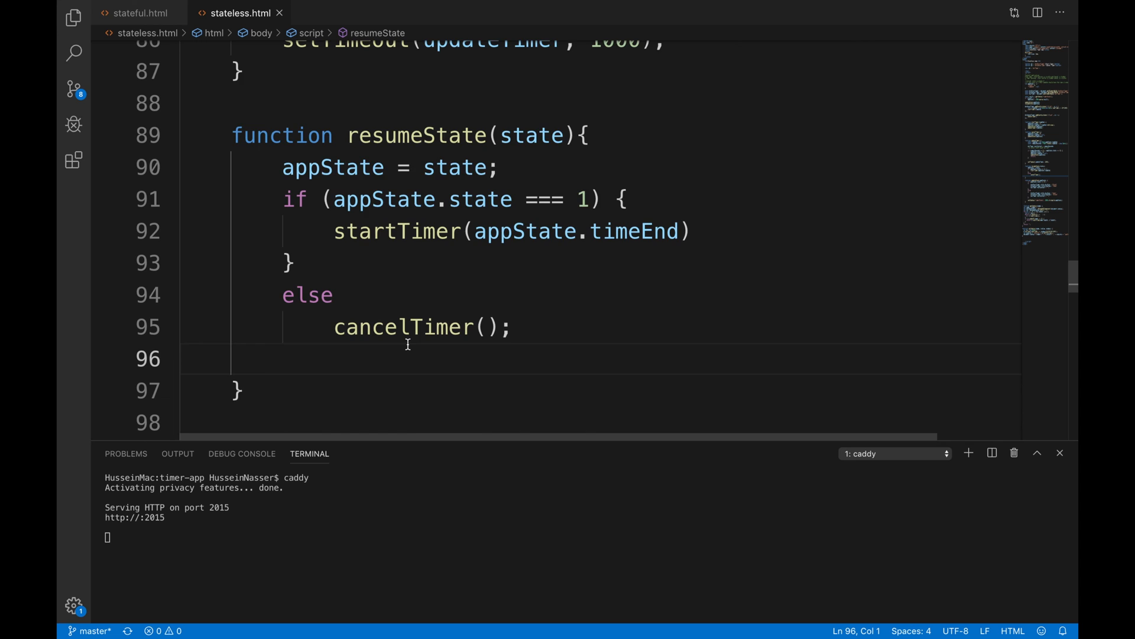
scroll("up", 3)
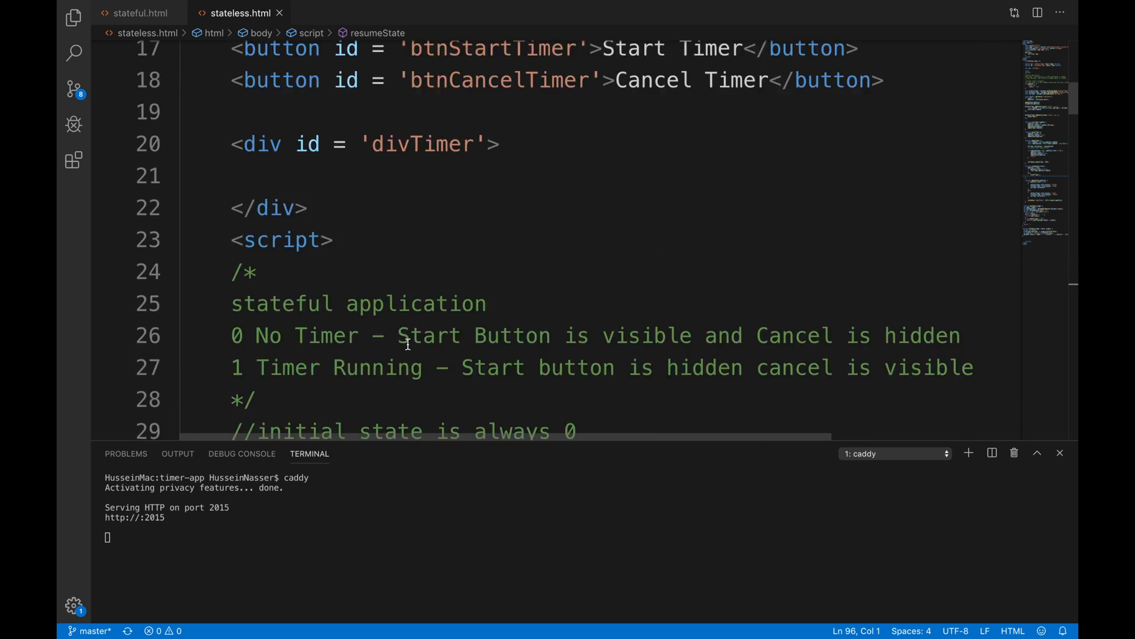
scroll("down", 3)
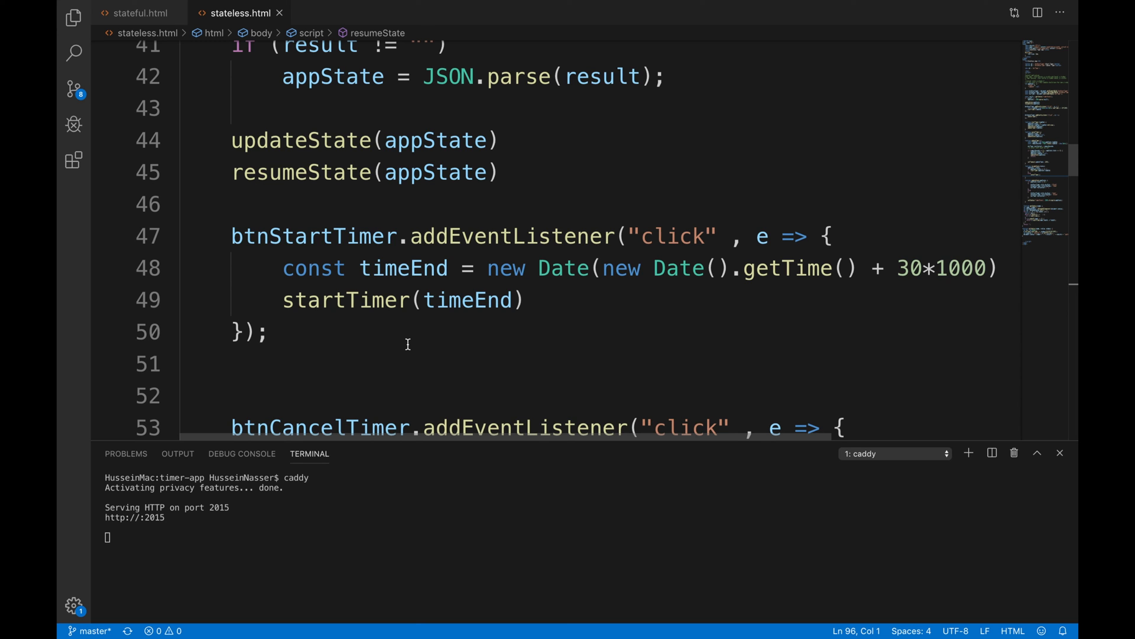
left_click(461, 363)
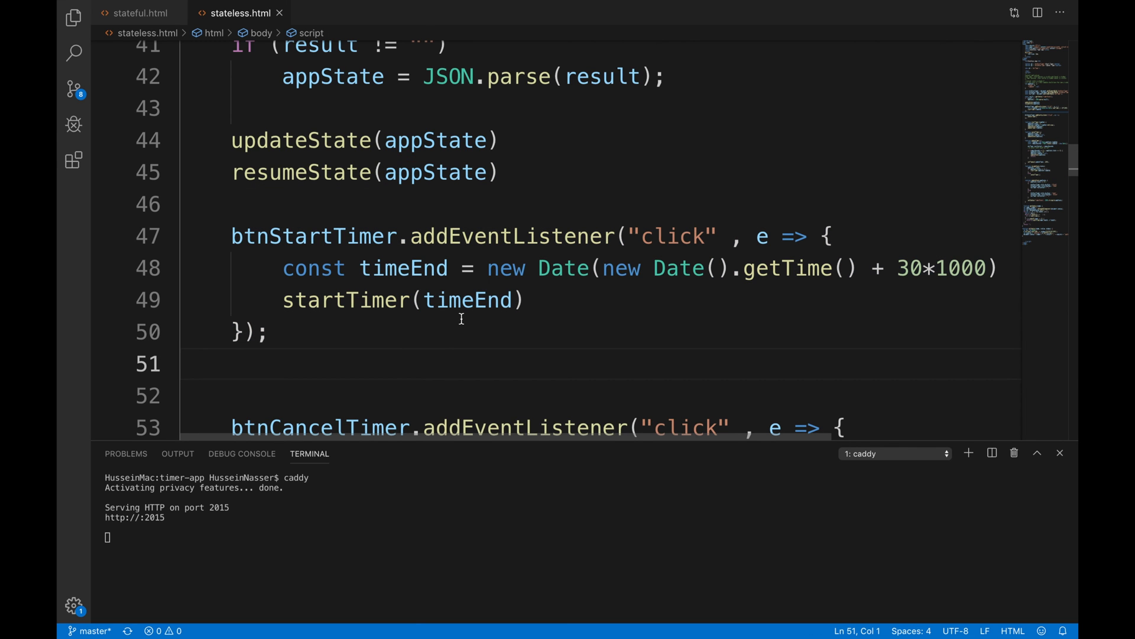
scroll("down", 3)
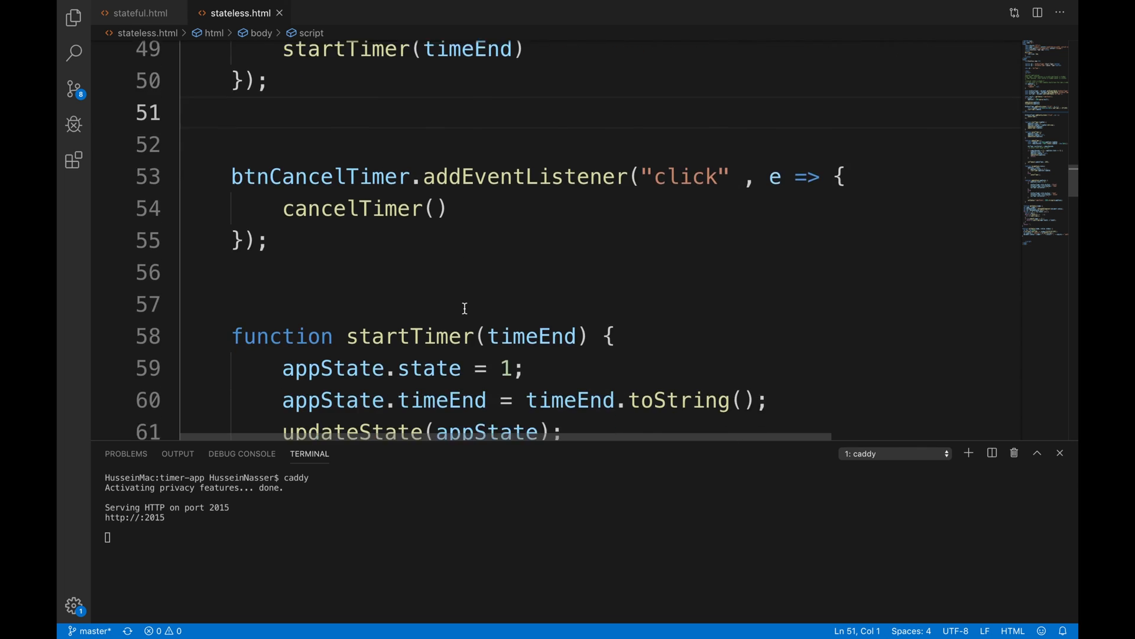
scroll("down", 3)
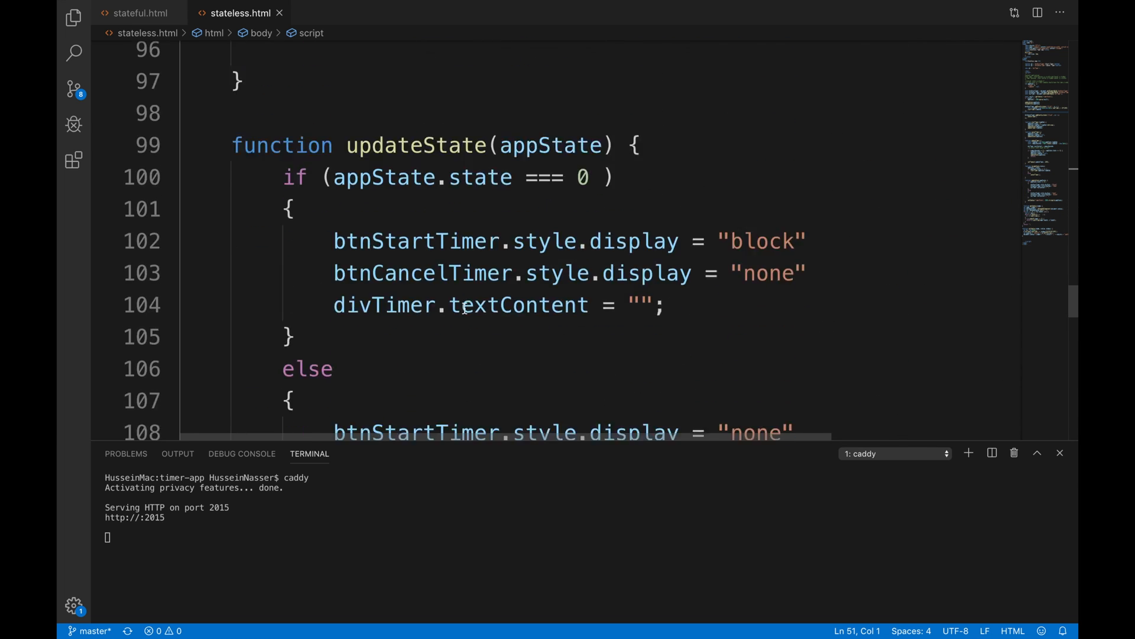
scroll("down", 3)
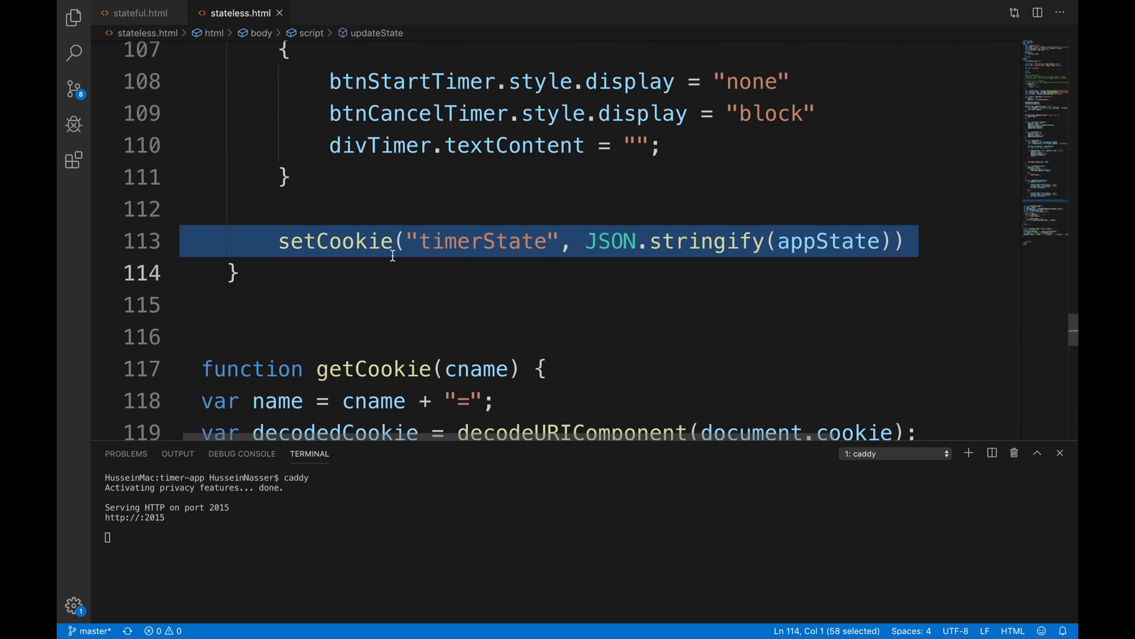
scroll("up", 3)
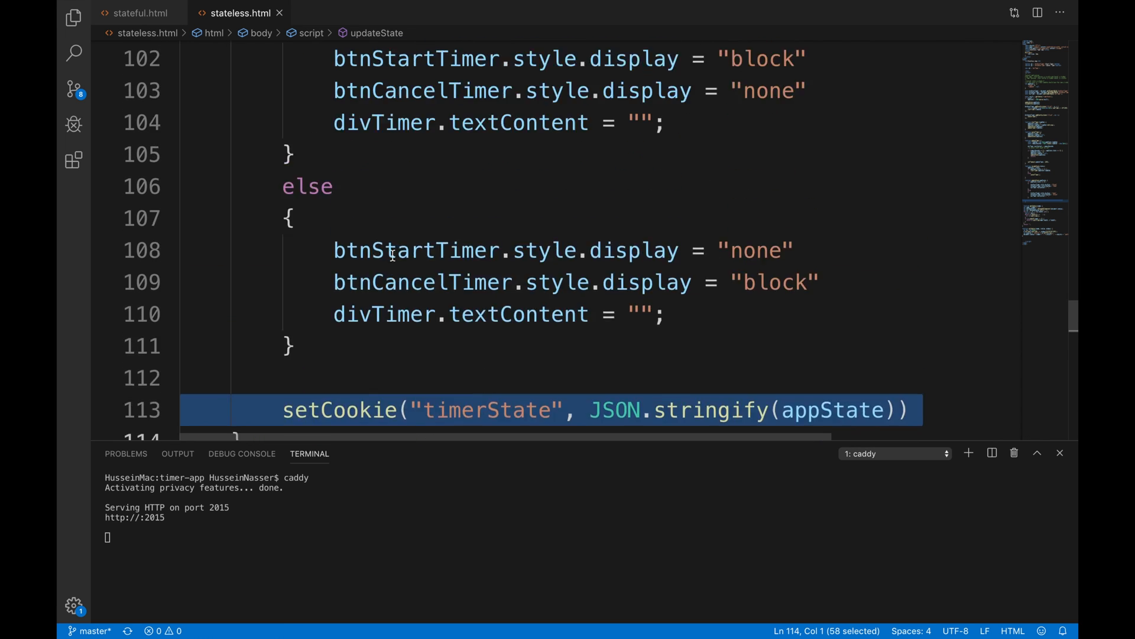
scroll("down", 3)
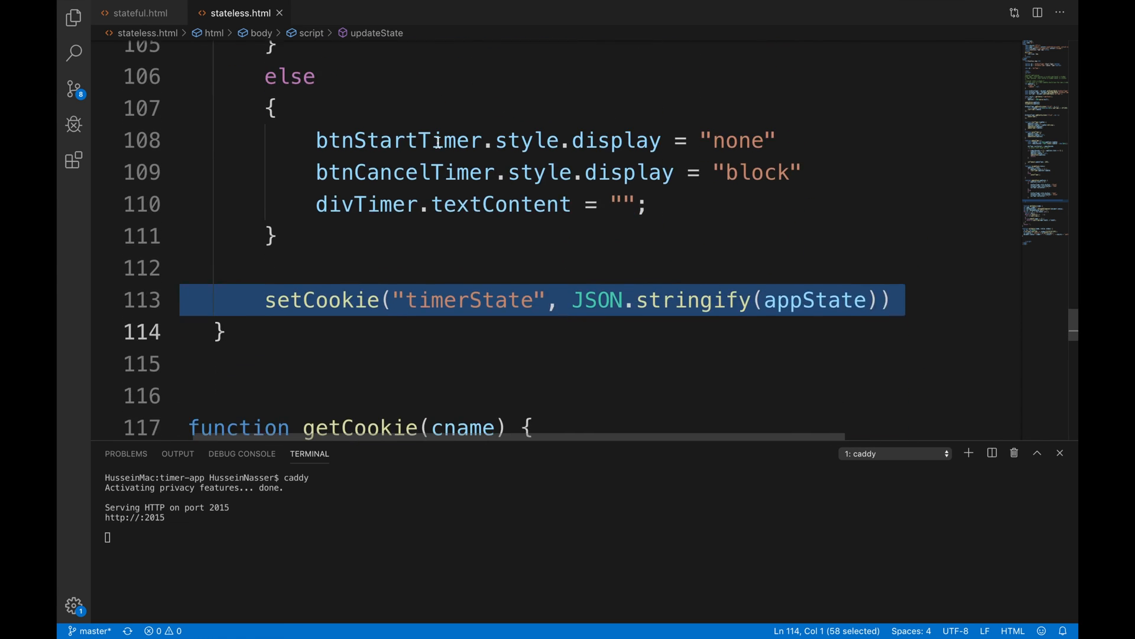
scroll("down", 3)
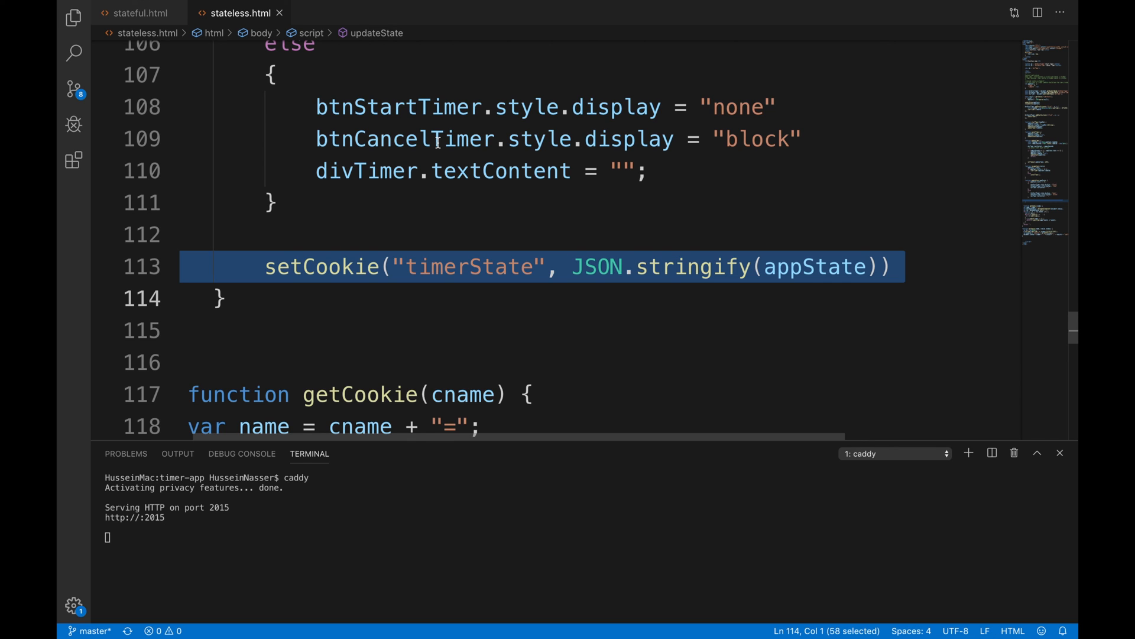
mouse_move(285, 244)
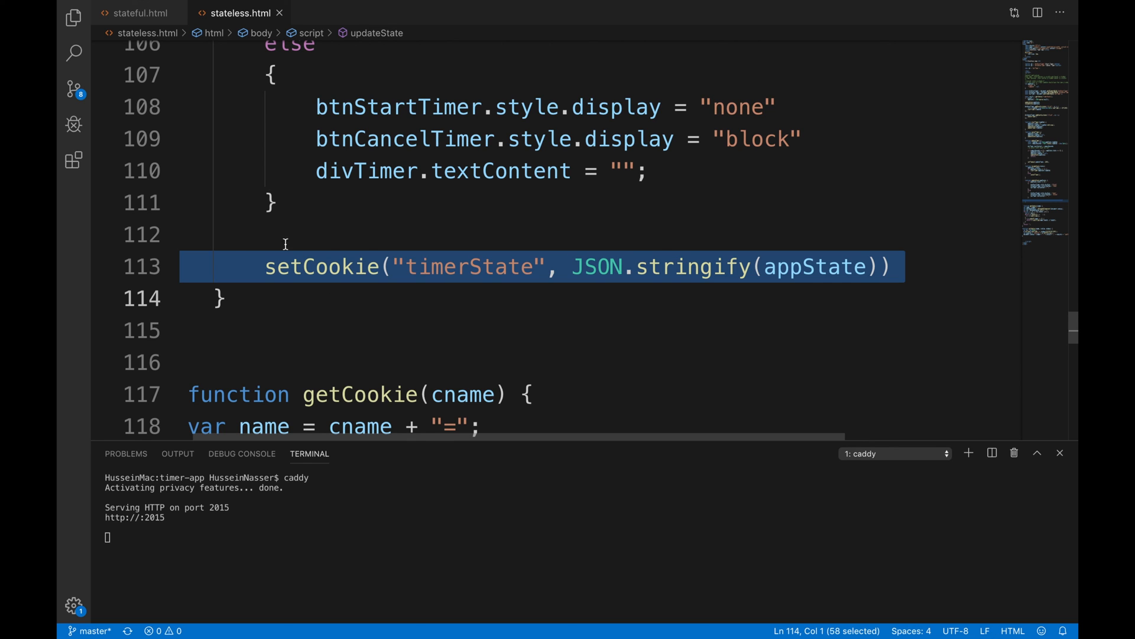
left_click(222, 298)
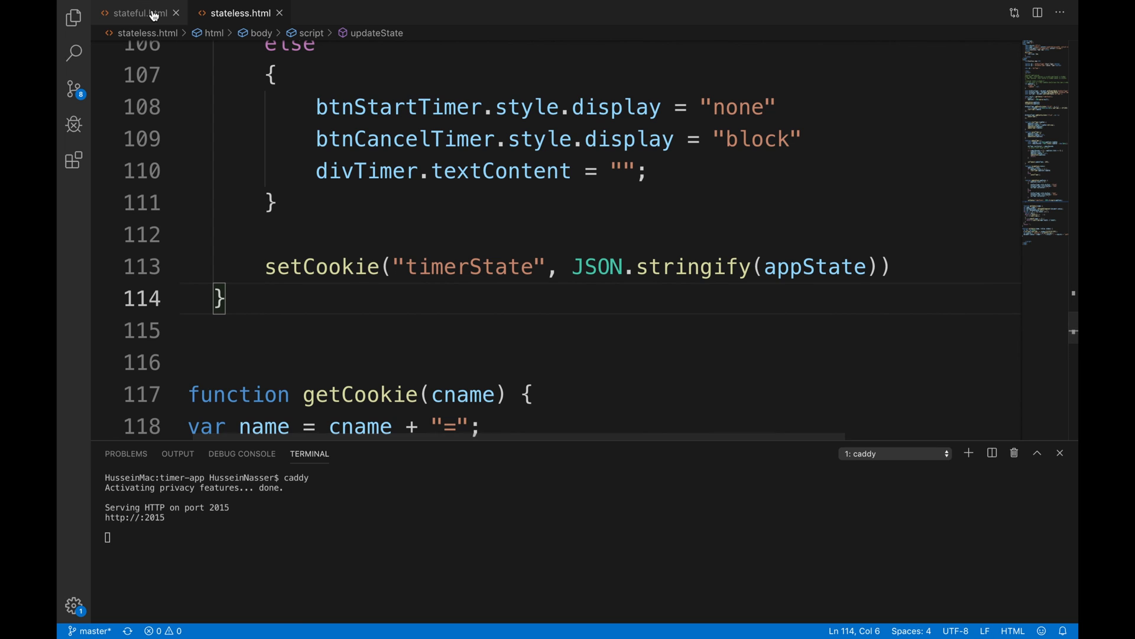
mouse_move(137, 13)
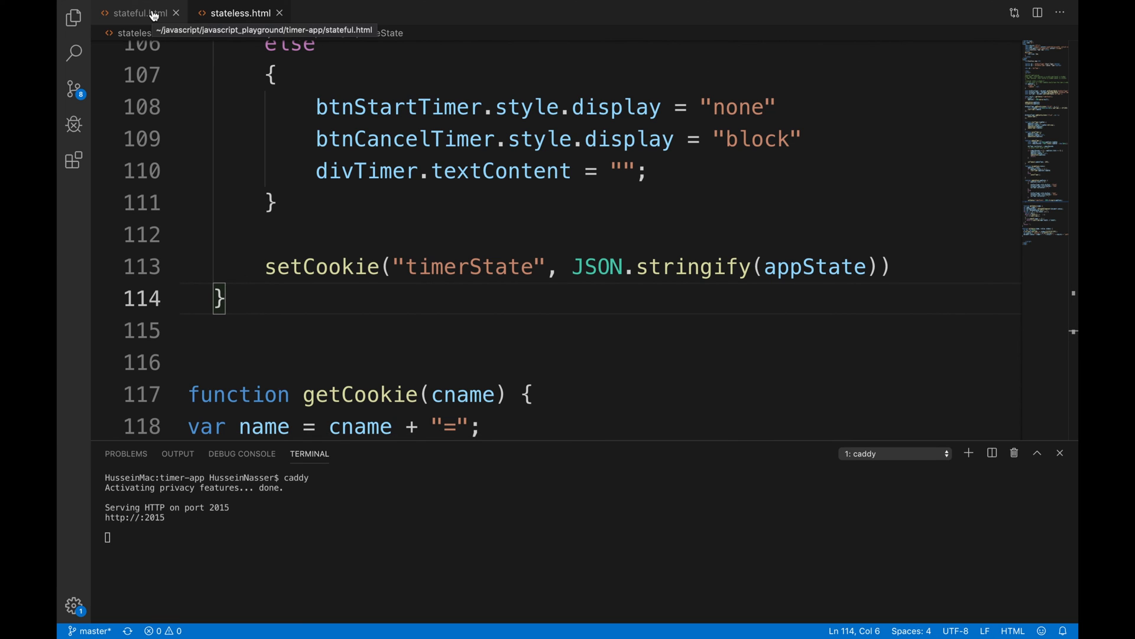
mouse_move(154, 16)
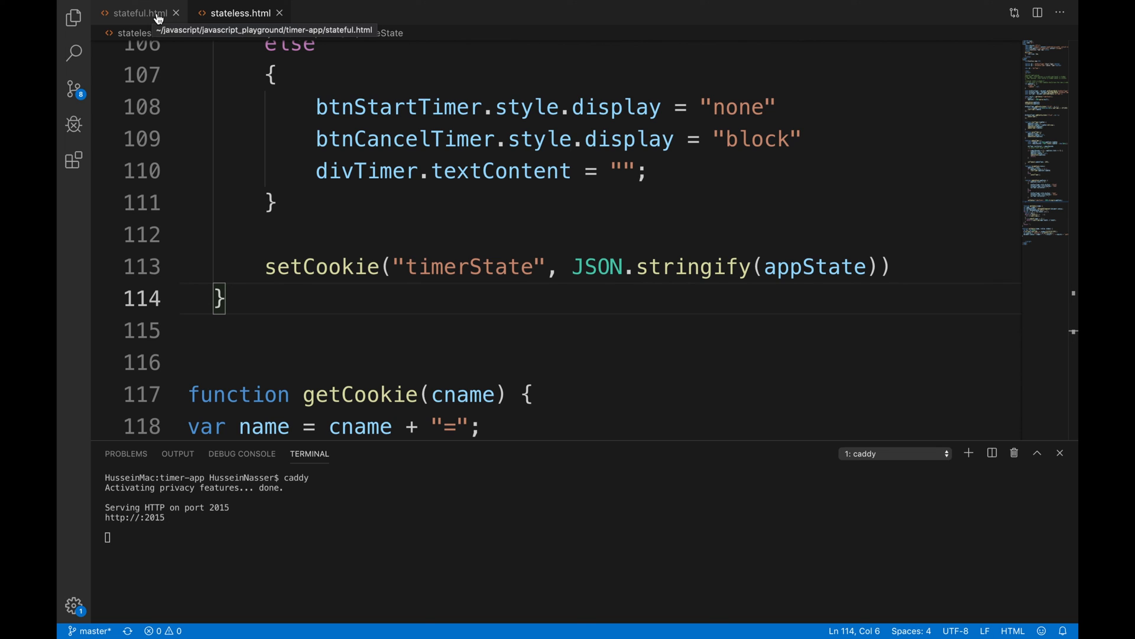
left_click(240, 13)
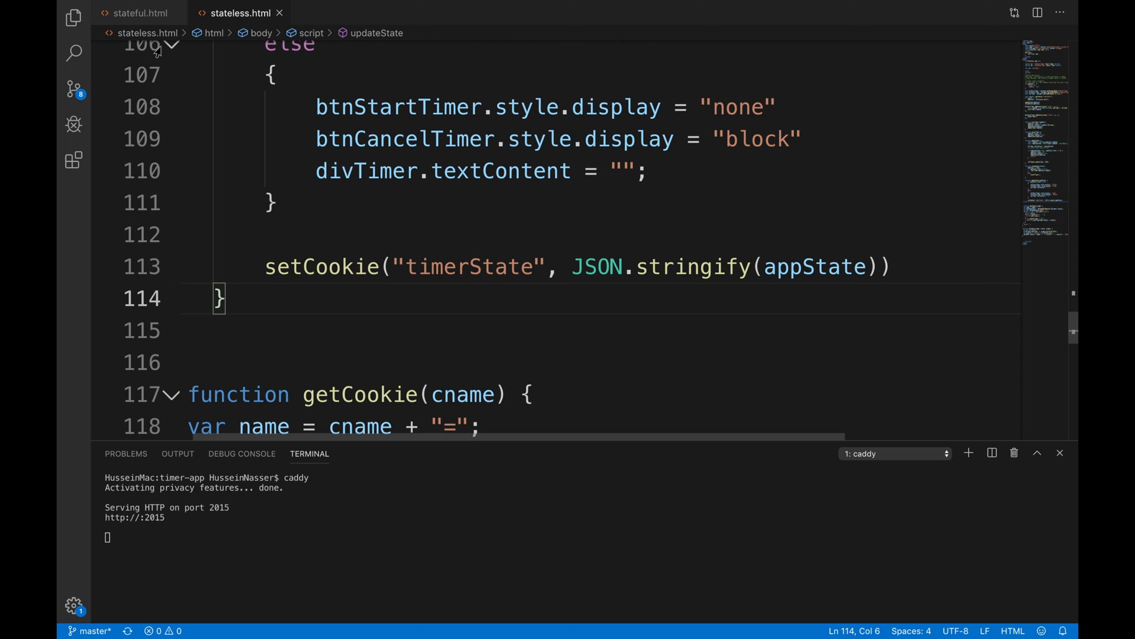
mouse_move(137, 13)
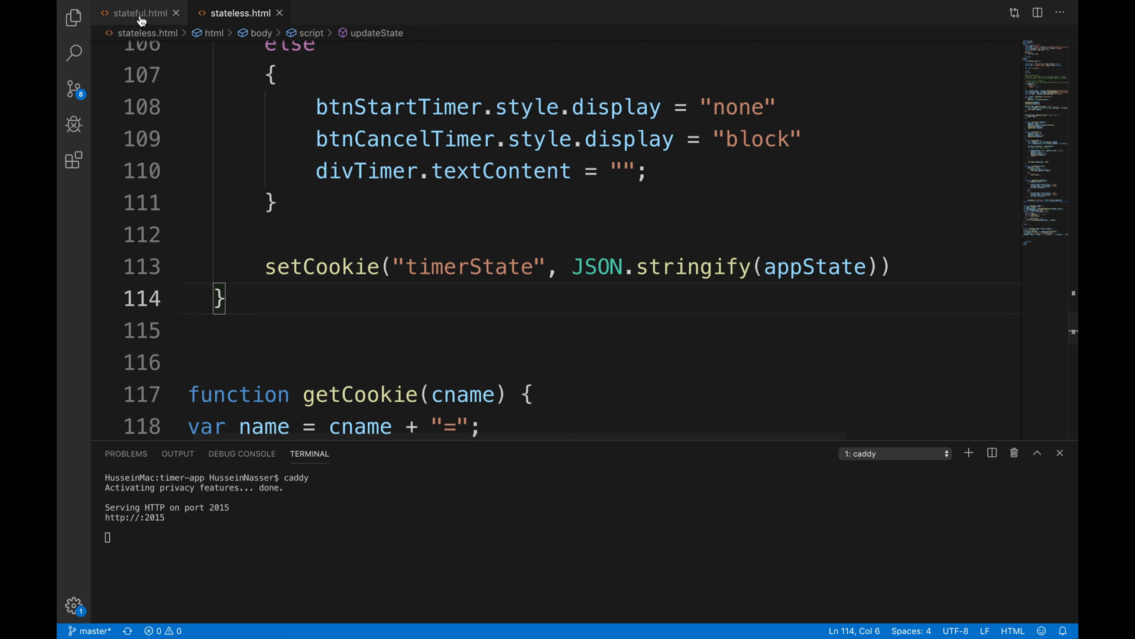
Switch to stateful.html and scroll to its updateTimer and updateState functions with no cookie call.
left_click(136, 13)
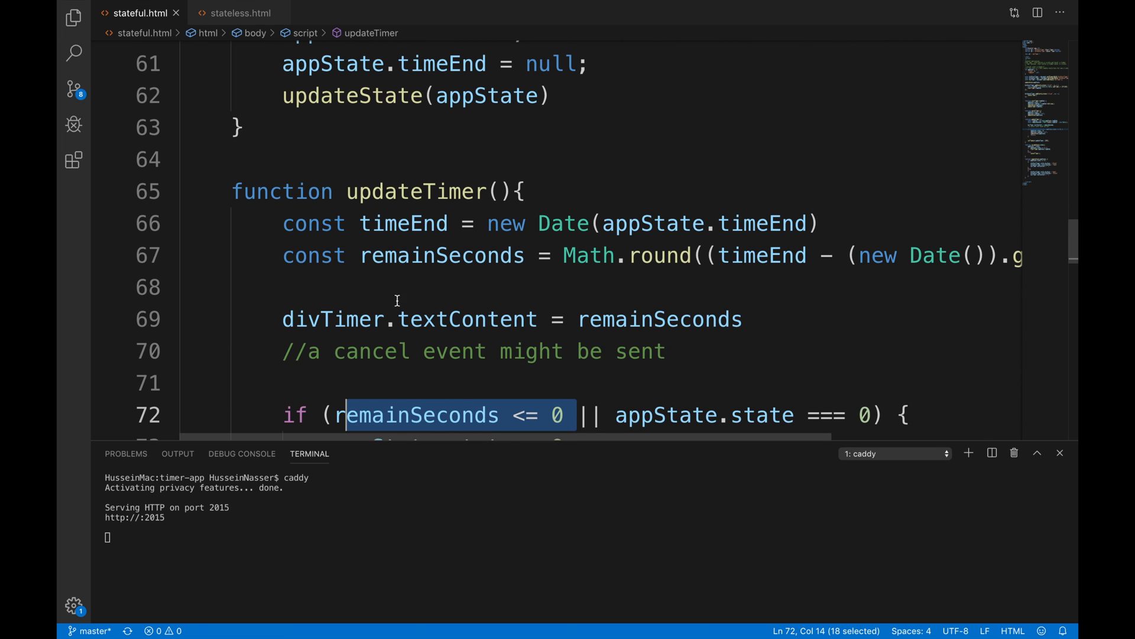
scroll("down", 3)
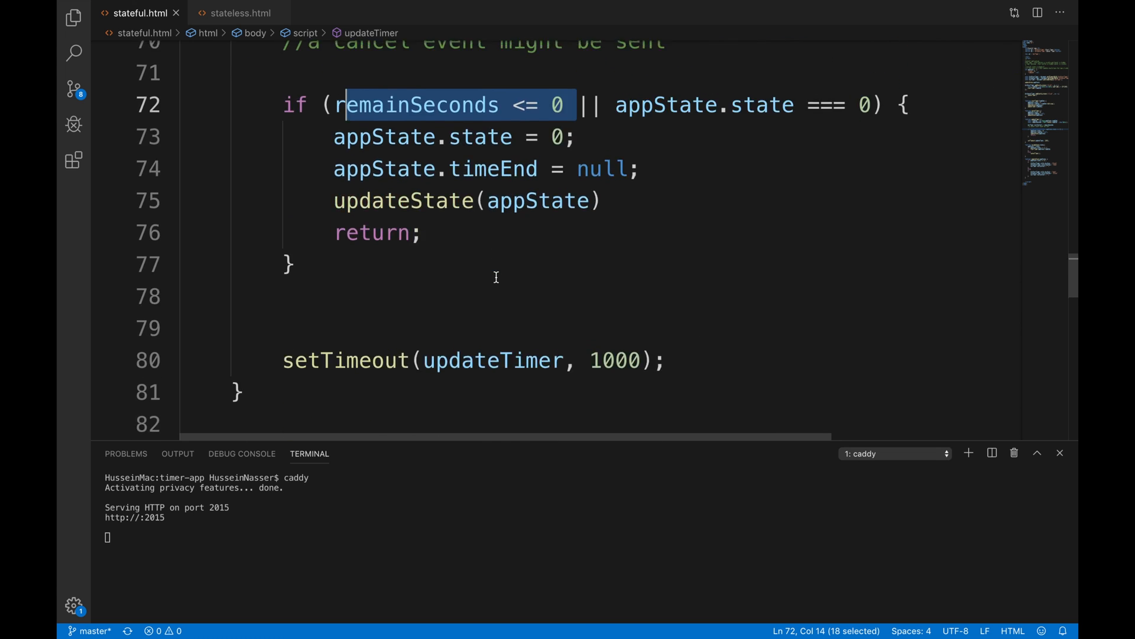
scroll("down", 3)
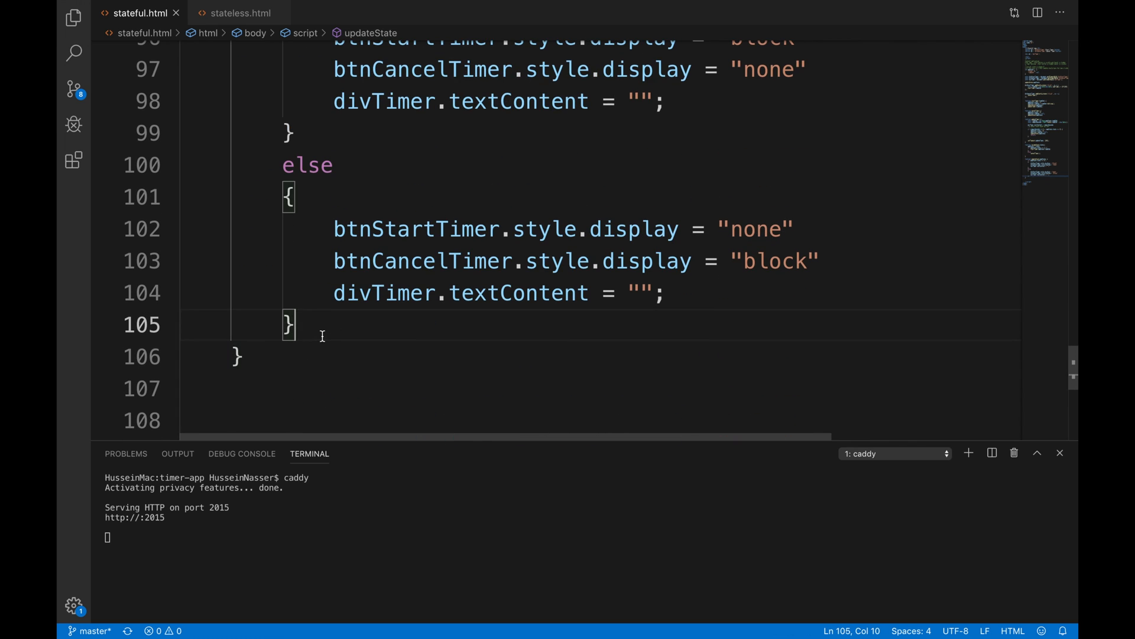
scroll("up", 3)
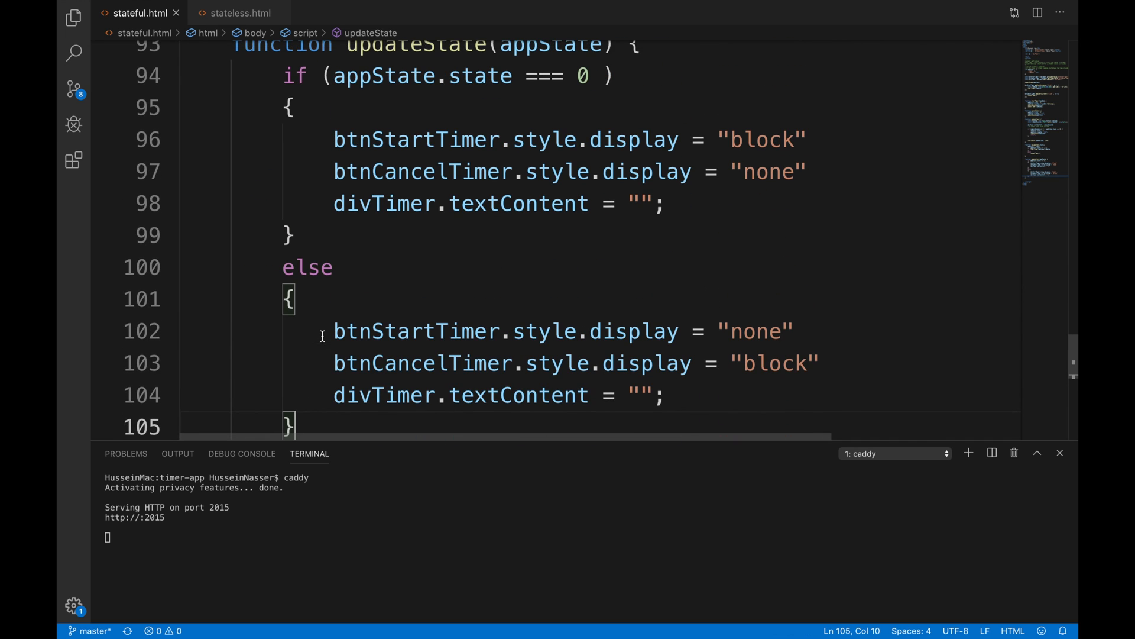
scroll("up", 3)
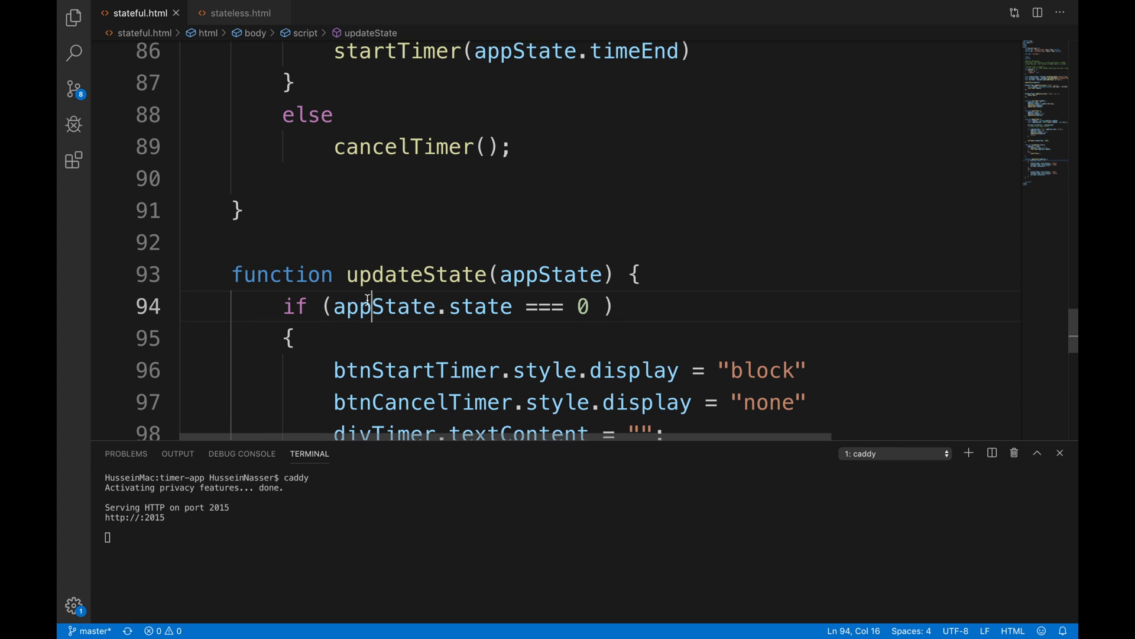
left_click(348, 242)
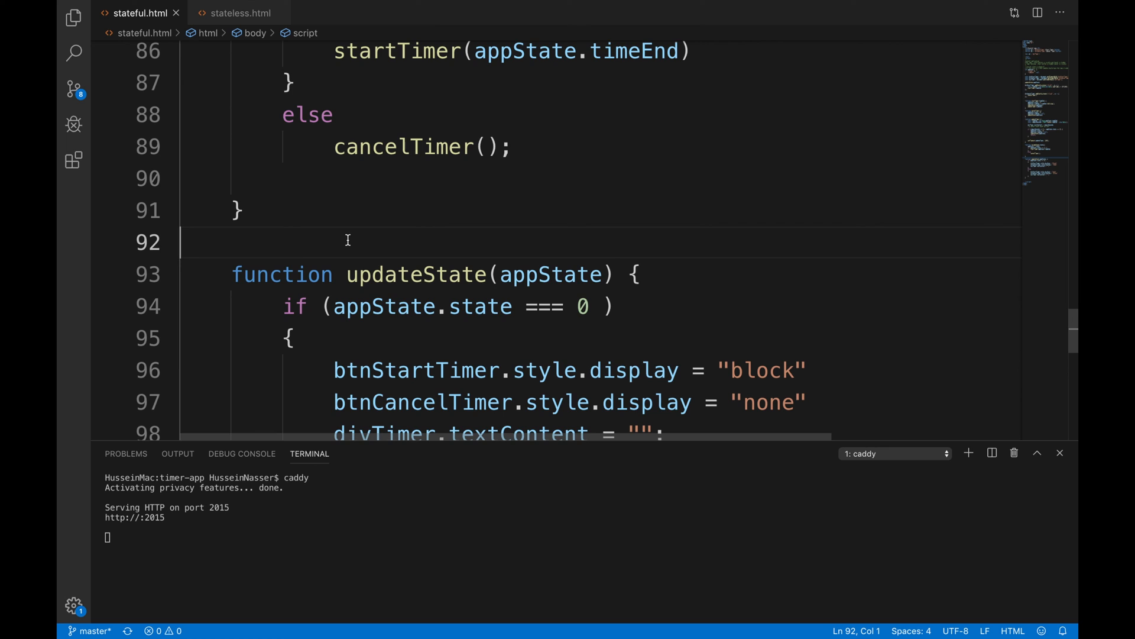
mouse_move(481, 163)
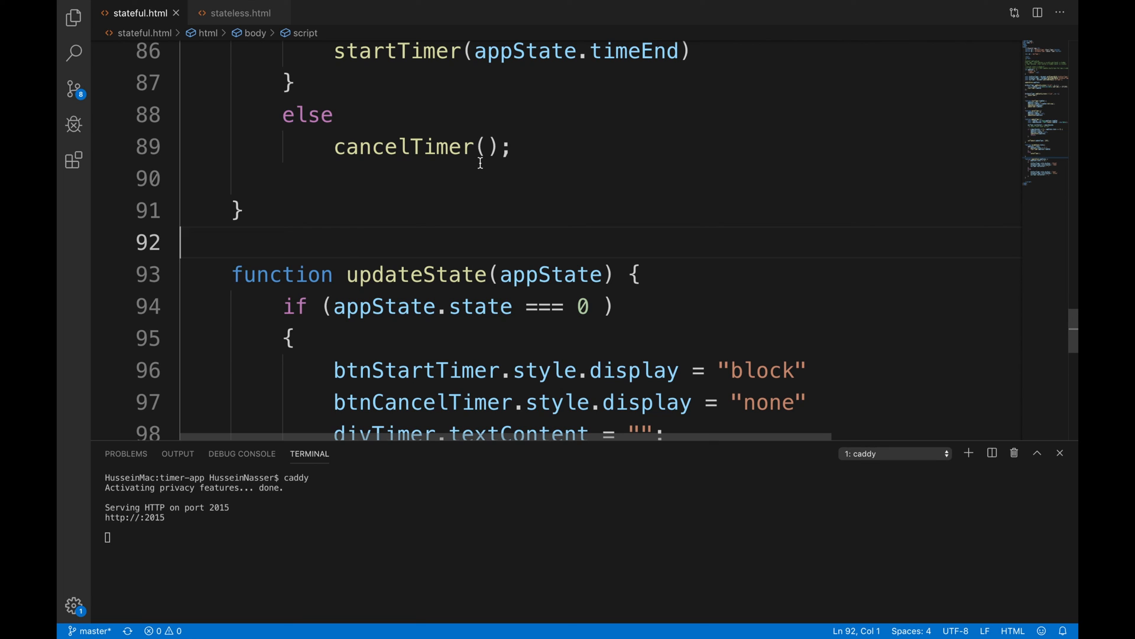